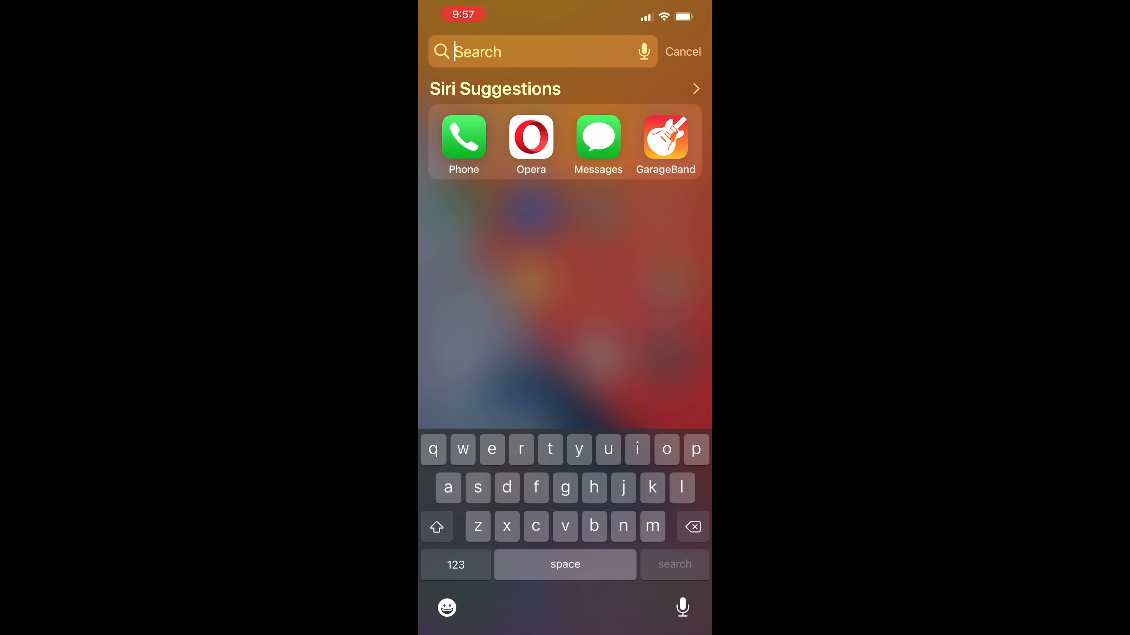
- Search 'garageBand' in Spotlight and launch GarageBand from the results
type("garageBand")
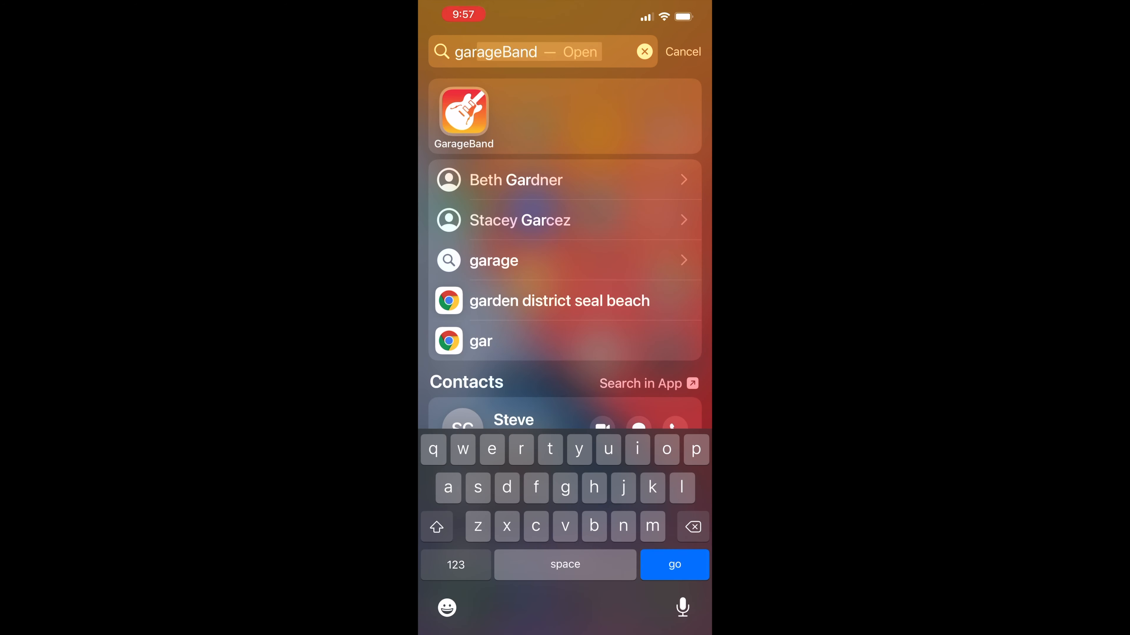
left_click(463, 112)
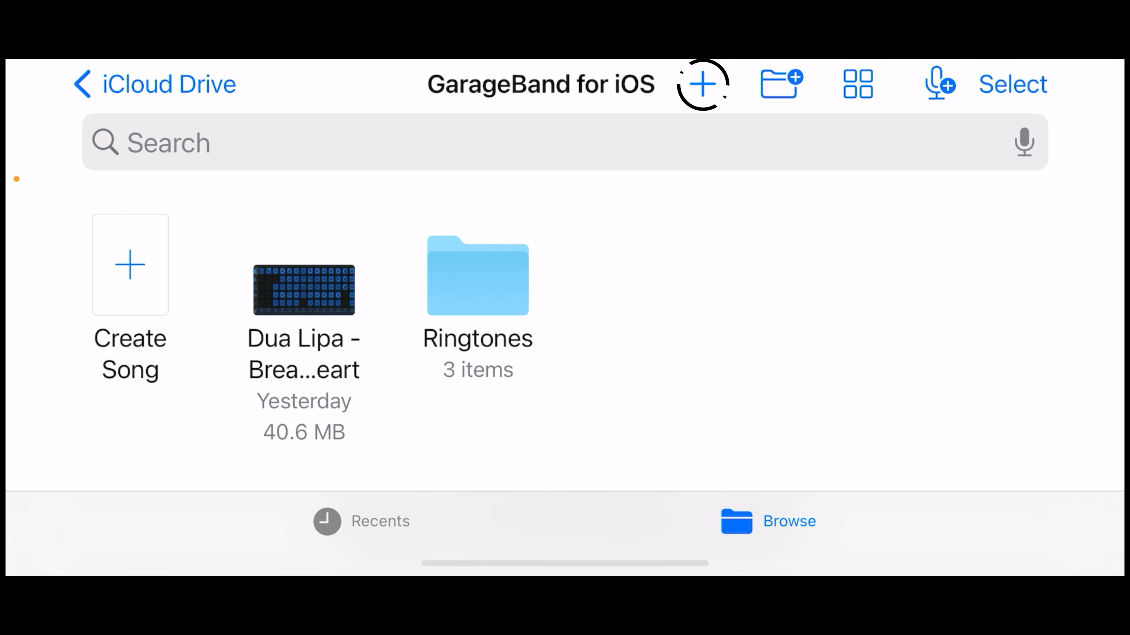
- Create a new song using the Audio Recorder instrument
left_click(129, 264)
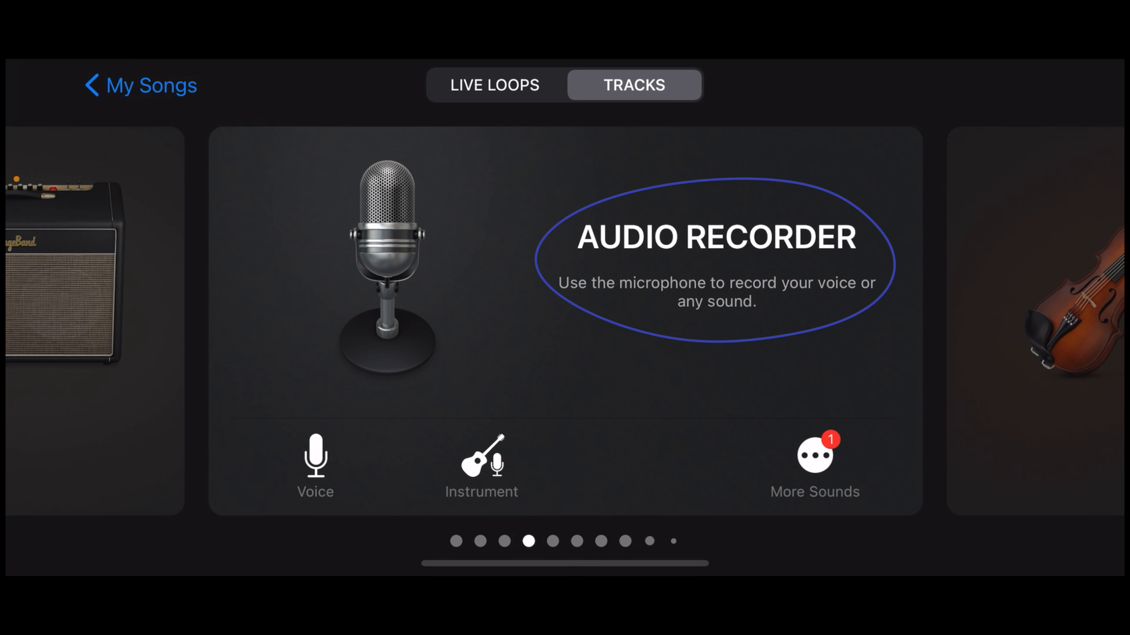
left_click(814, 455)
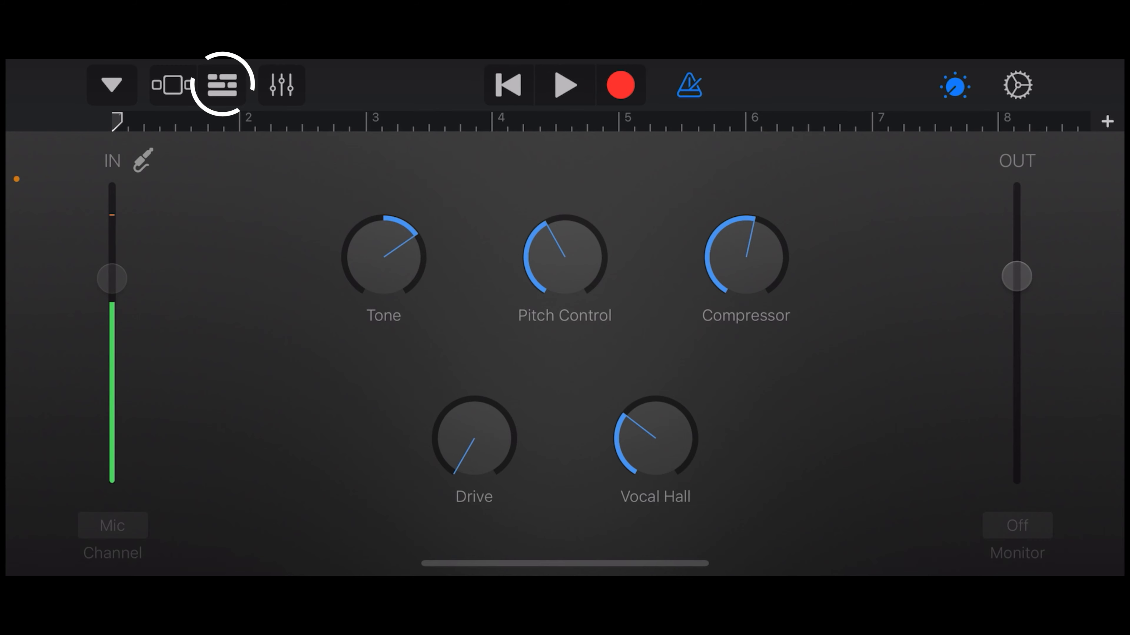
- Switch to the track arrangement view and turn off the metronome click
left_click(224, 84)
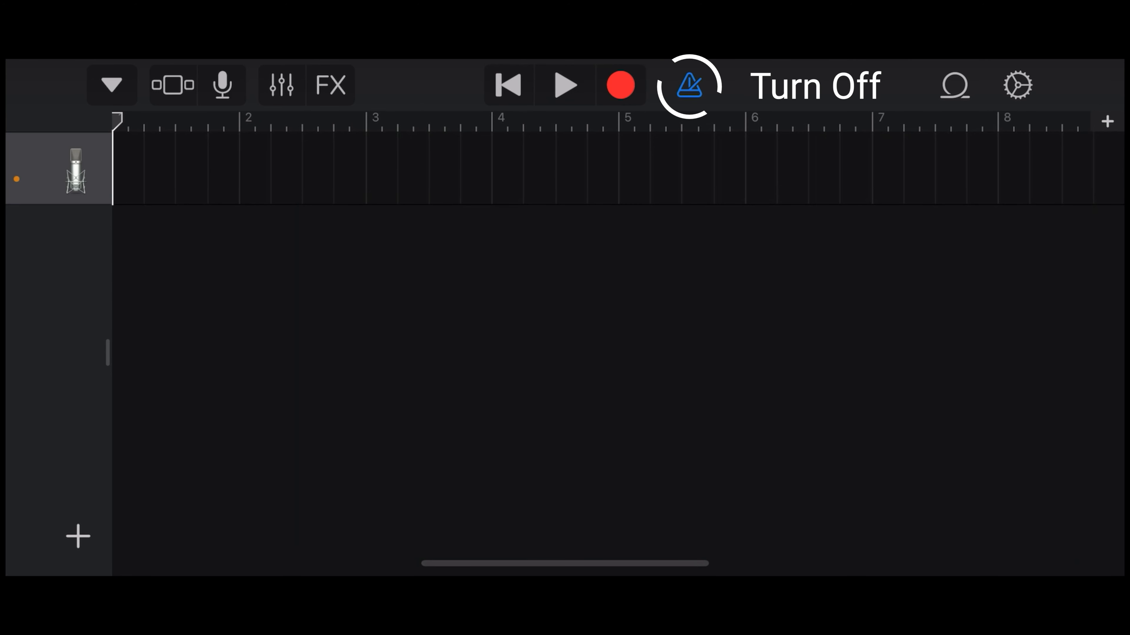
left_click(688, 84)
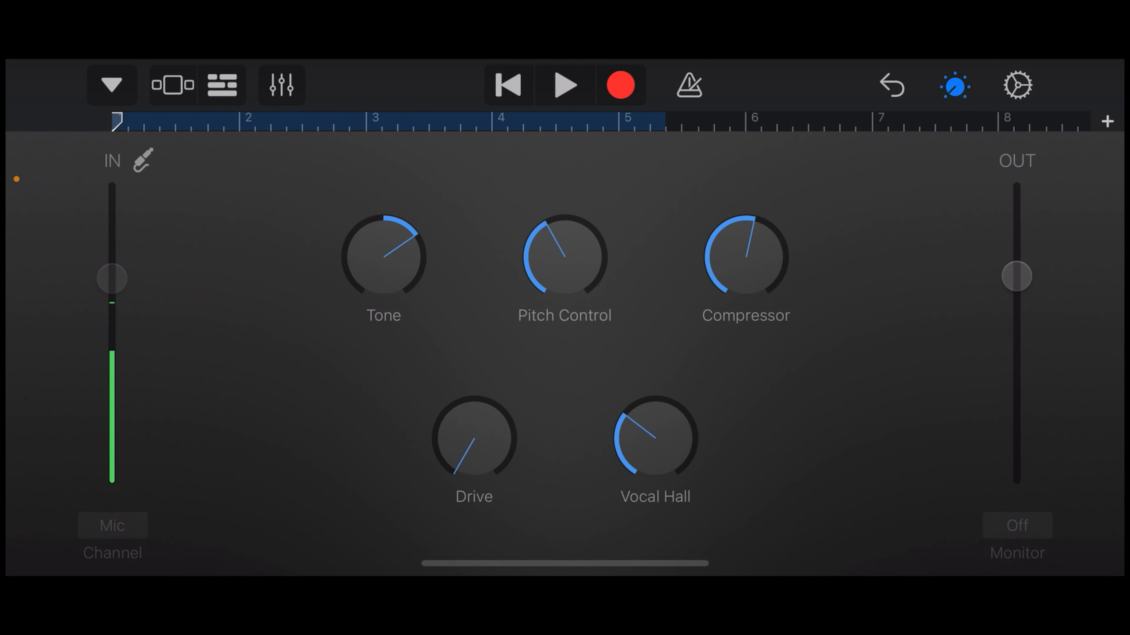
- View the recorded voice take as a waveform region on the track timeline
left_click(564, 84)
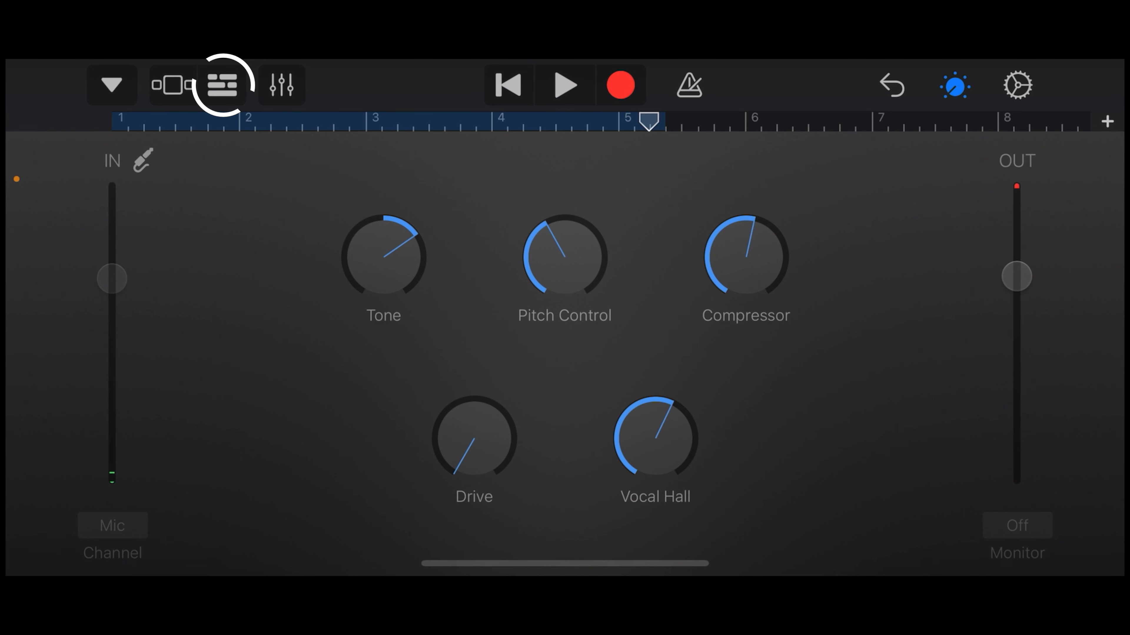
left_click(224, 84)
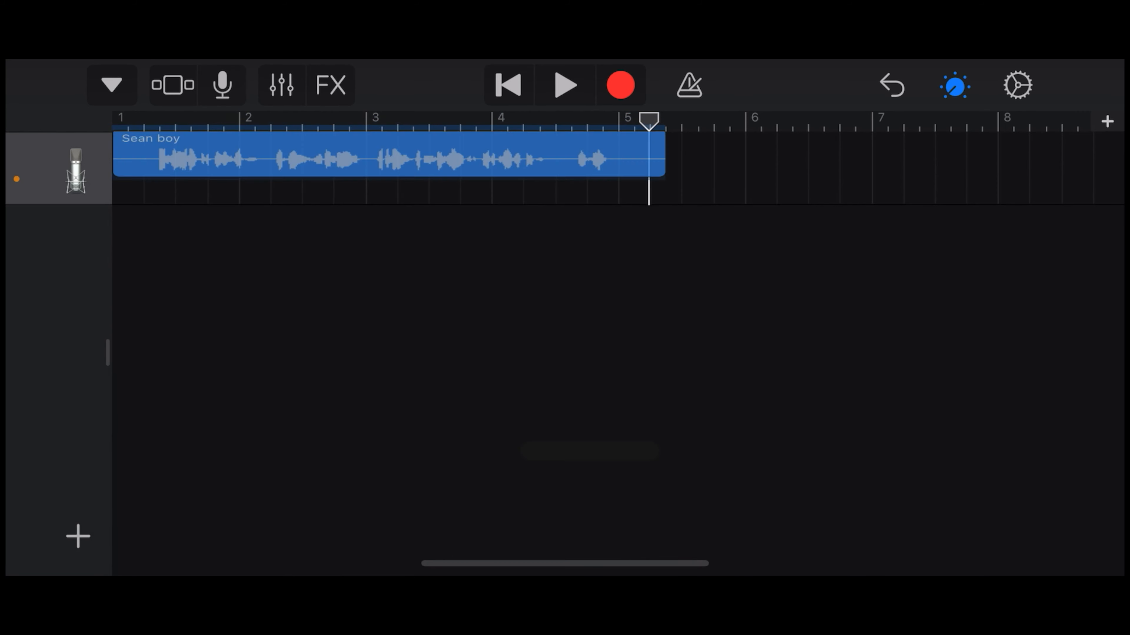
left_click(953, 85)
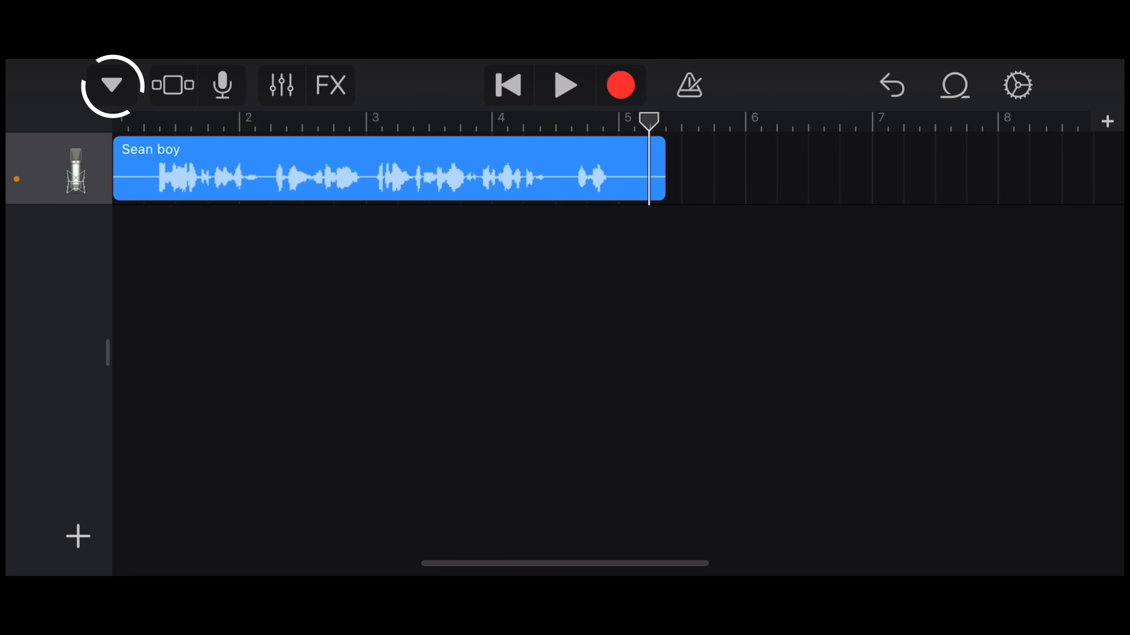
- Return to the My Songs browser and enter select mode to pick My Song
left_click(111, 84)
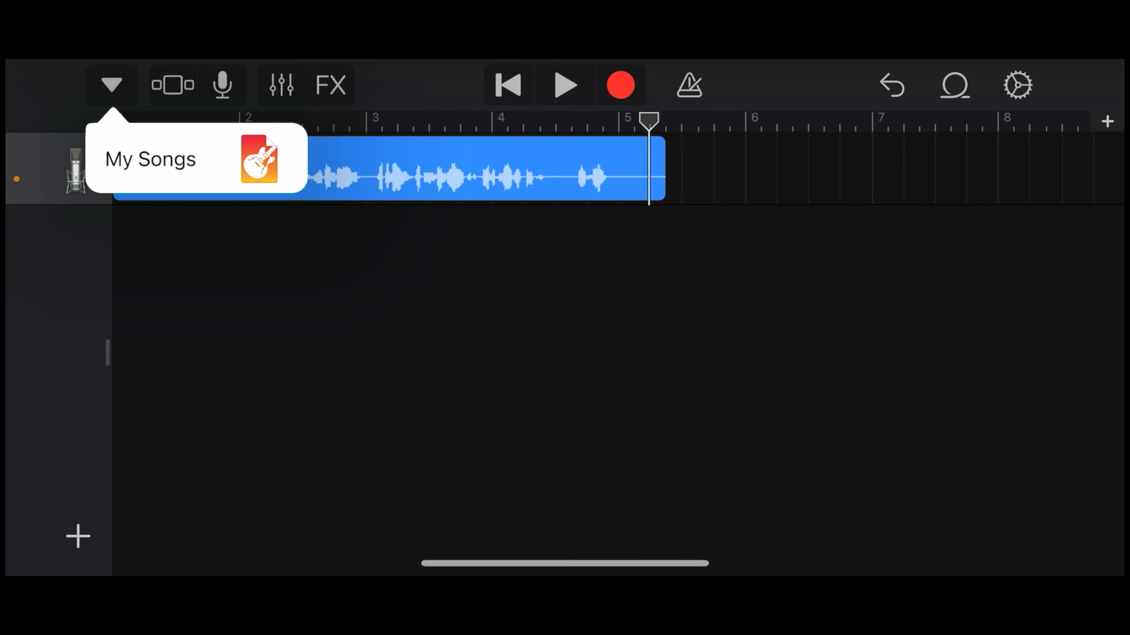
left_click(150, 158)
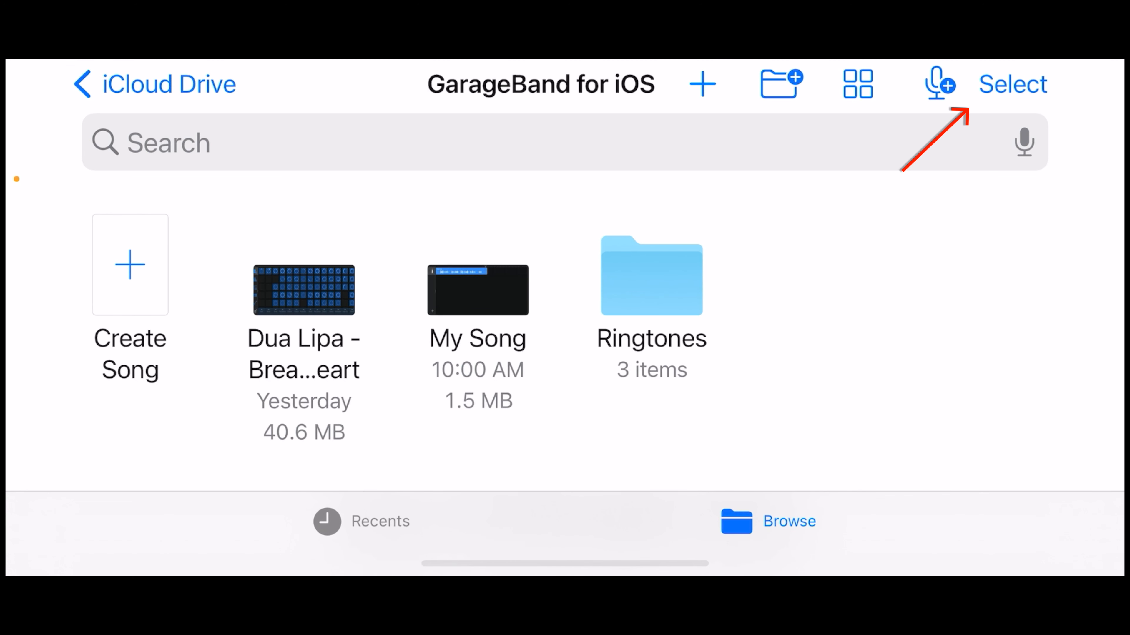
left_click(1012, 83)
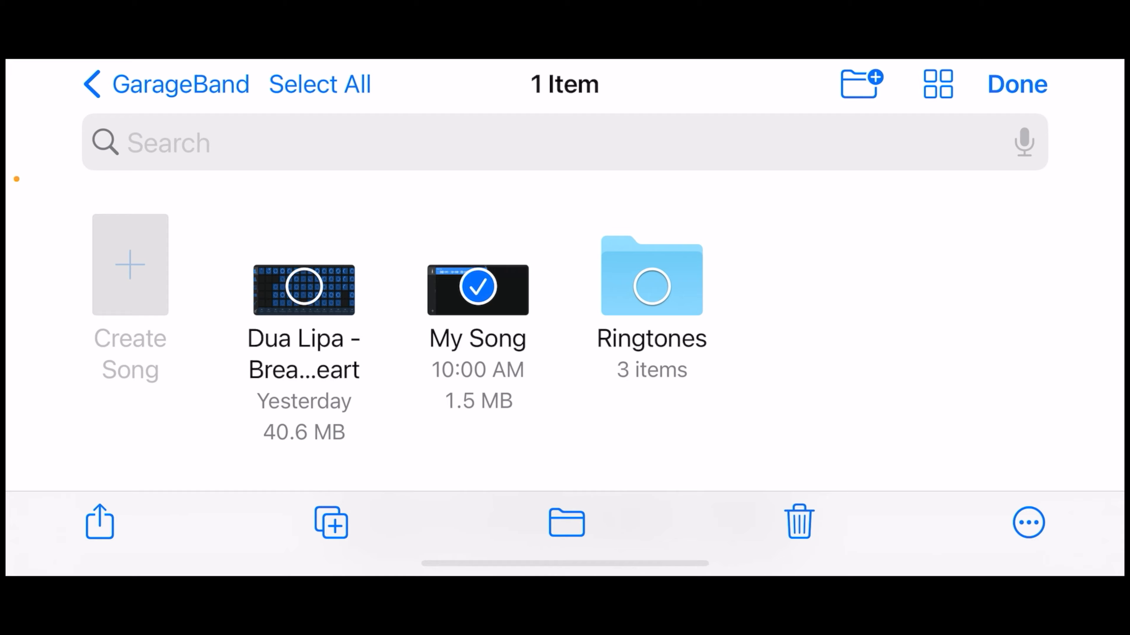
- Share My Song as a ringtone and export it under the name Sean
left_click(100, 523)
type("Sean")
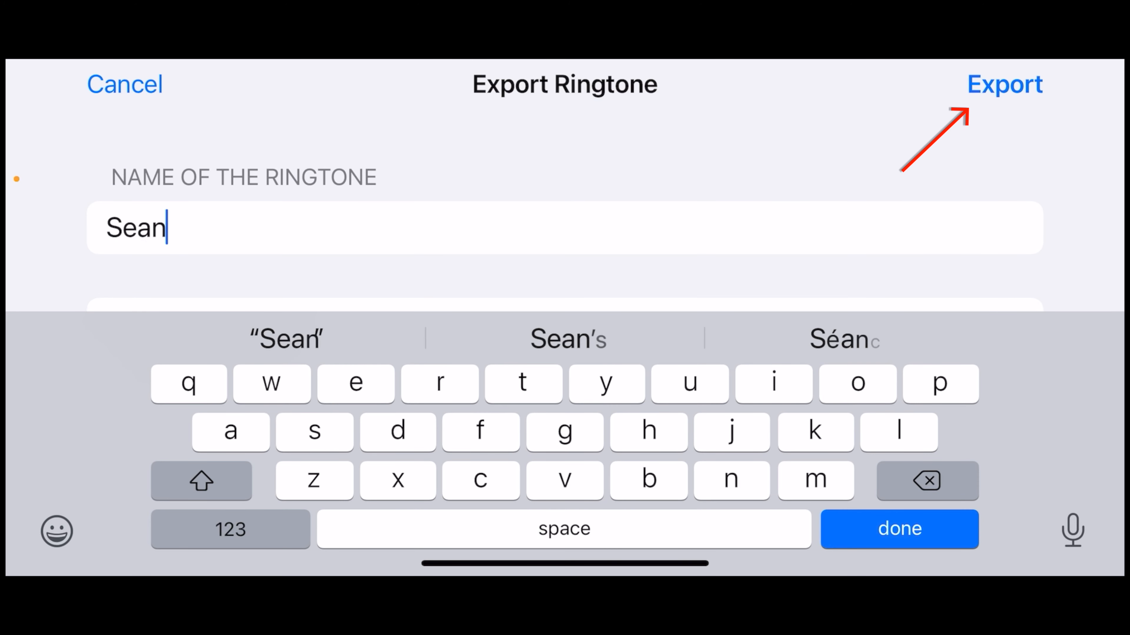
left_click(1004, 84)
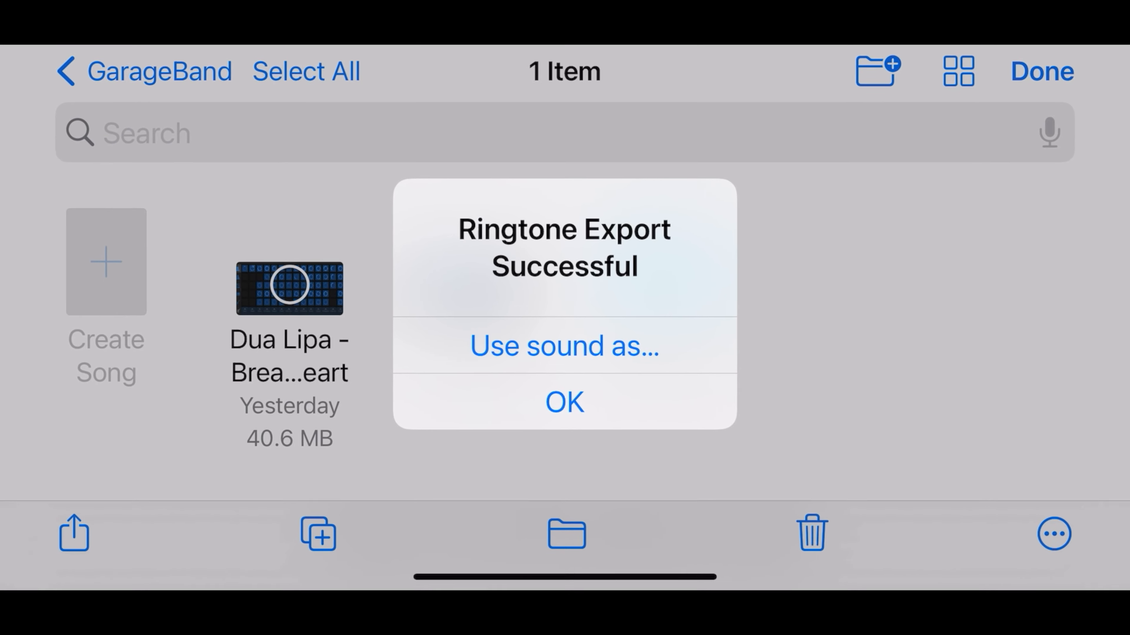
- Dismiss the ringtone export confirmation alert
left_click(564, 345)
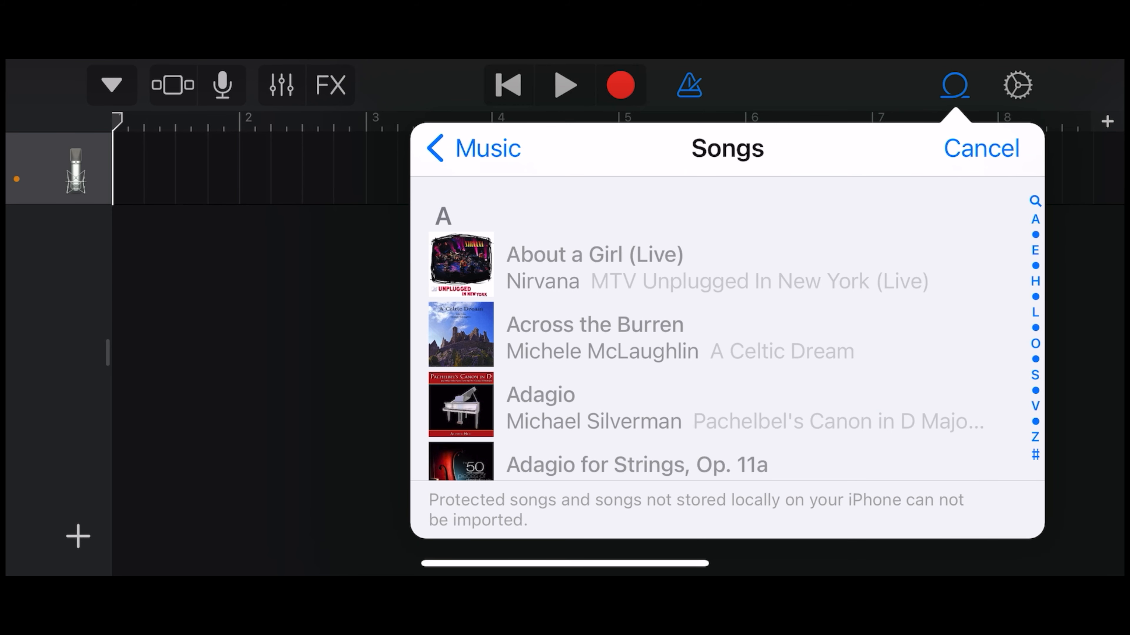
- Cancel the music import and start creating another new song
left_click(980, 148)
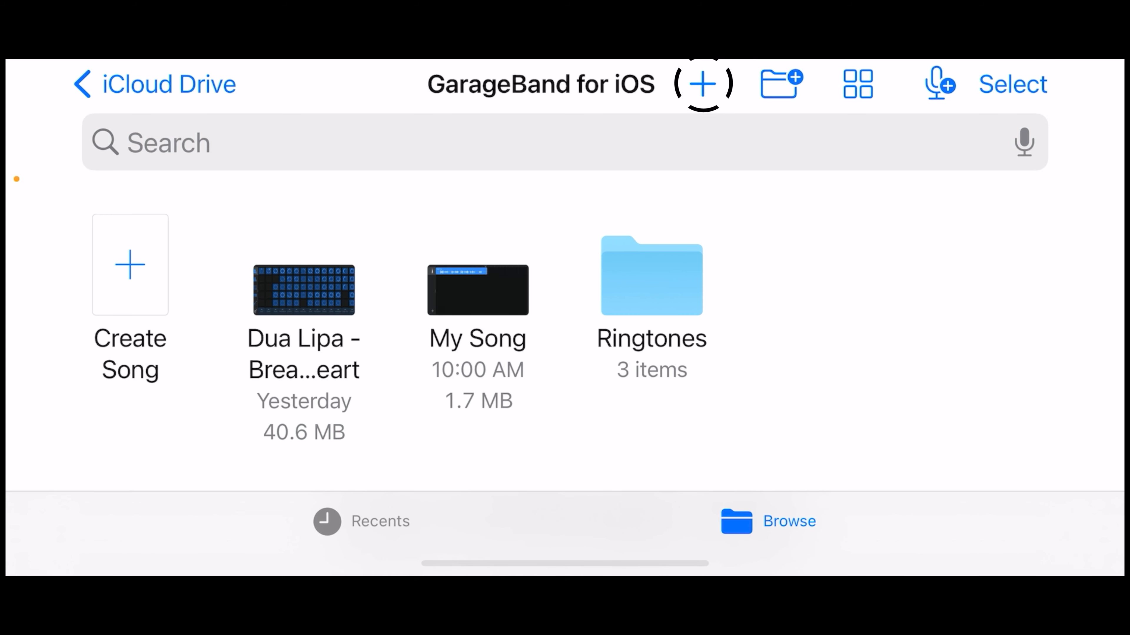
left_click(703, 84)
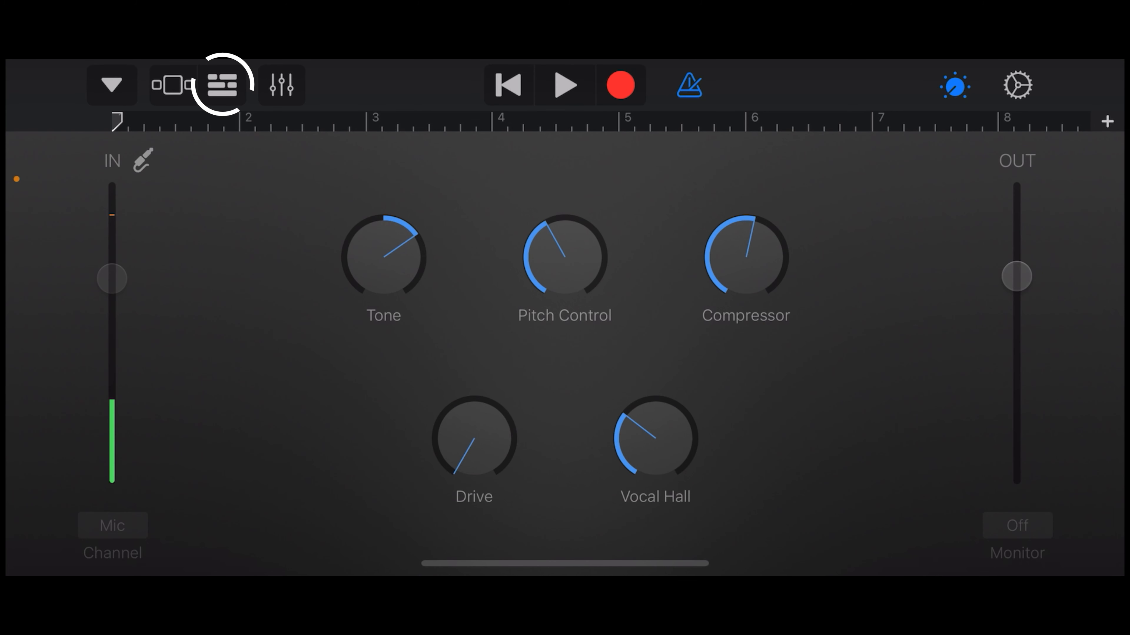
- Go to the track view, re-enable the metronome and open the song settings
left_click(224, 84)
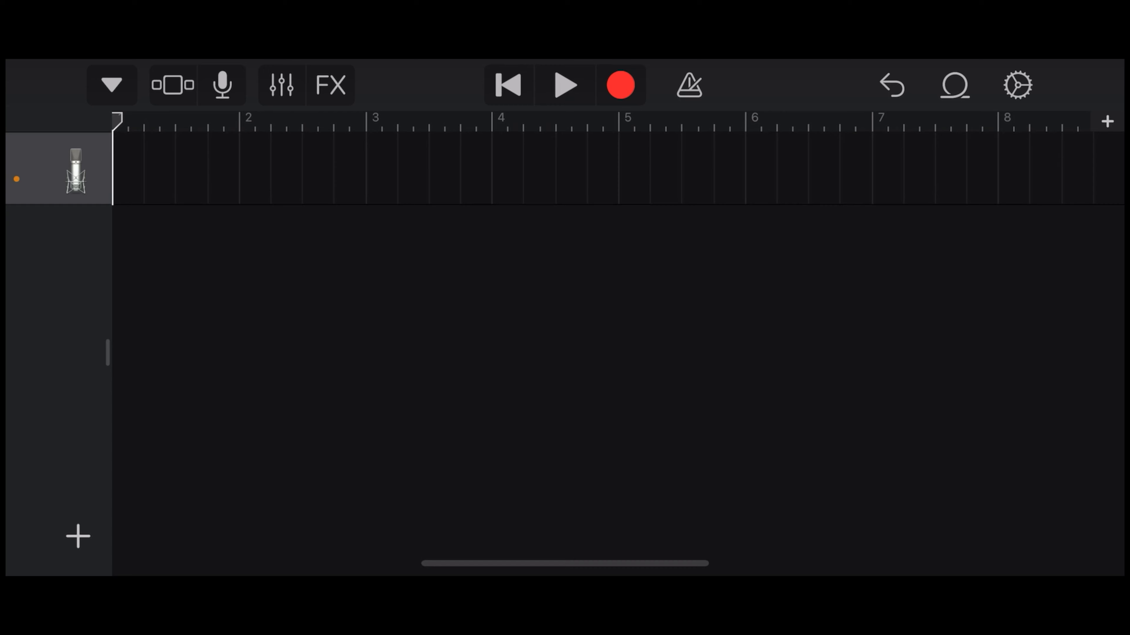
left_click(1106, 121)
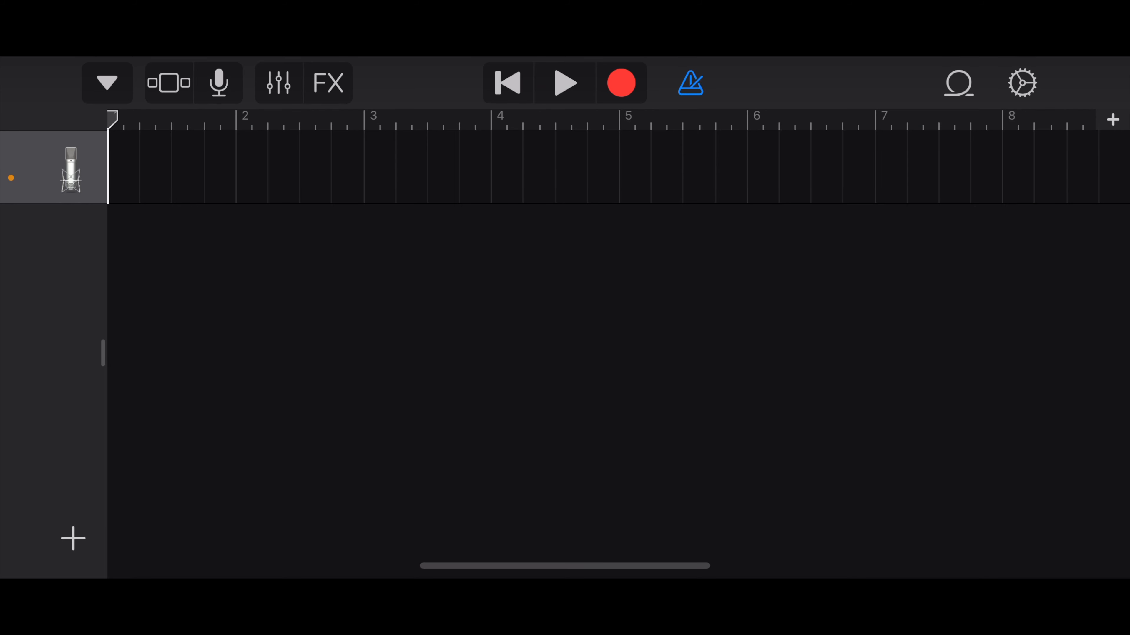
left_click(1113, 119)
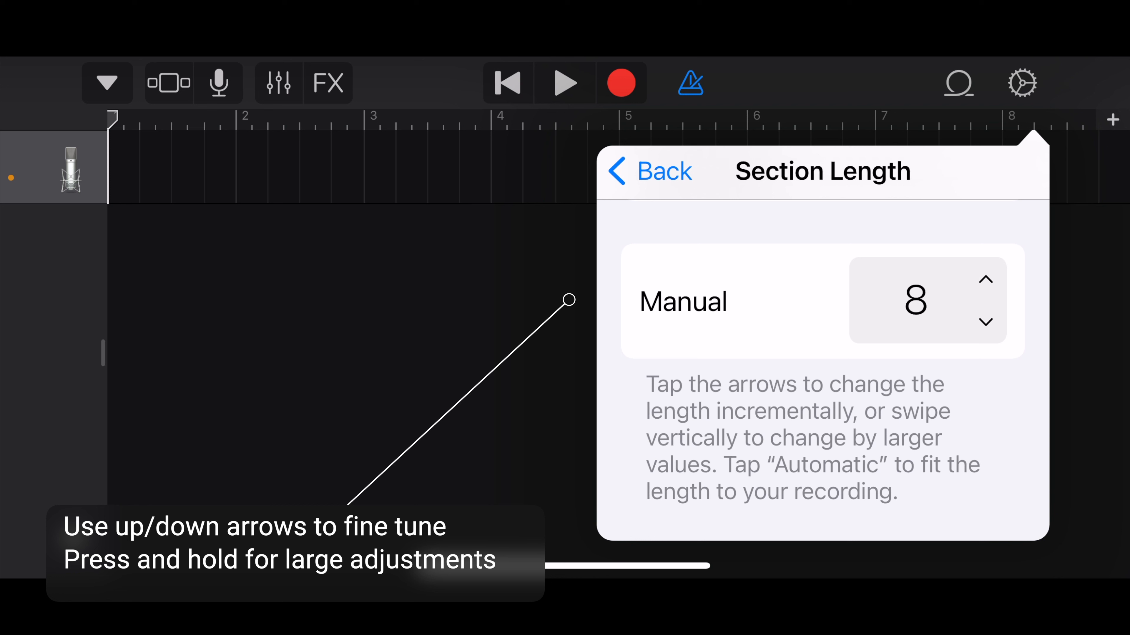
- Set the song's section length to 112 bars and close the settings
left_click(988, 278)
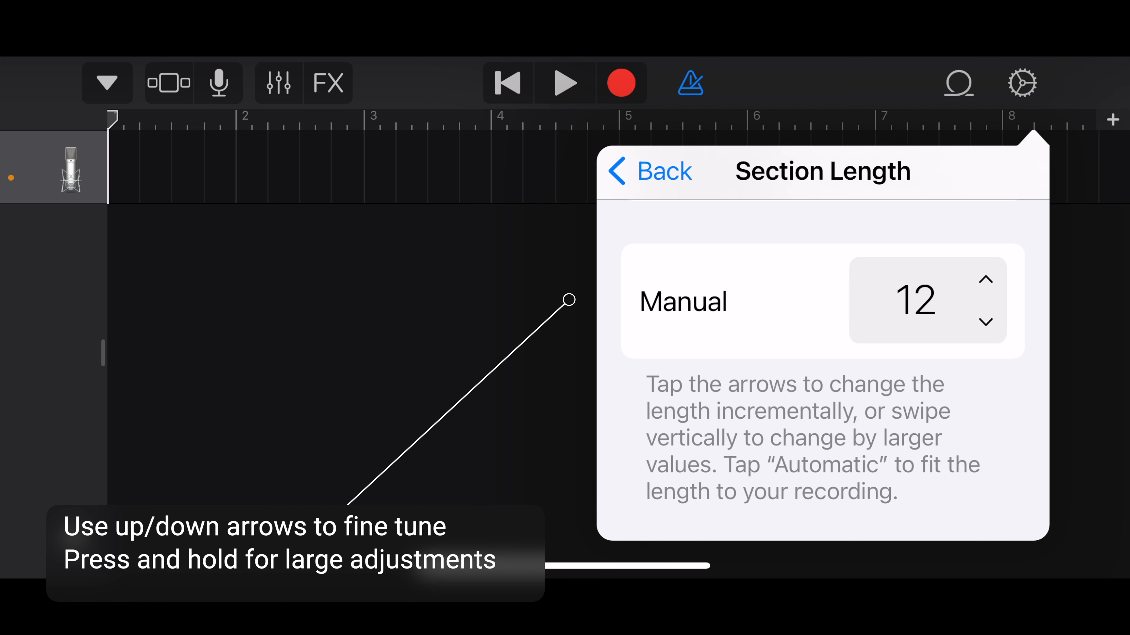
left_click(985, 279)
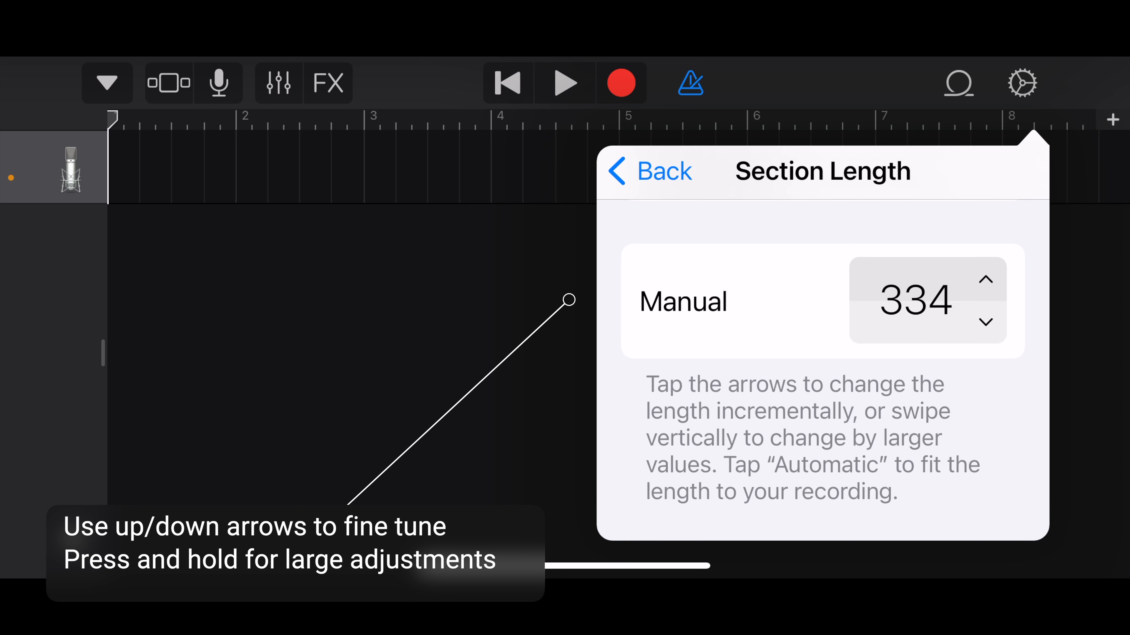
left_click(979, 322)
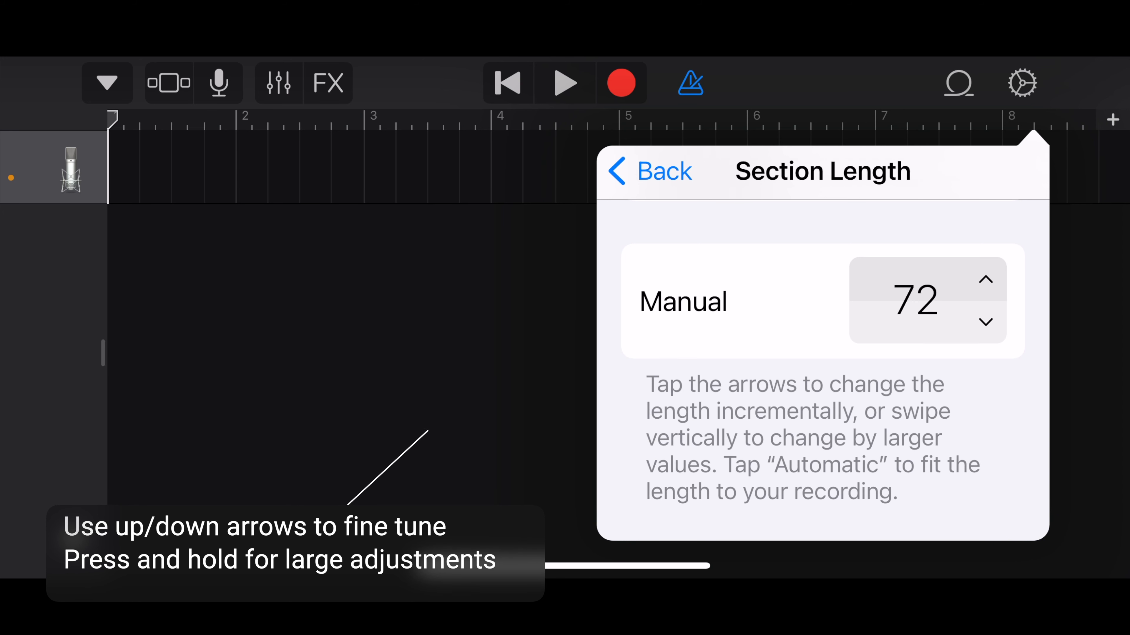
left_click(985, 279)
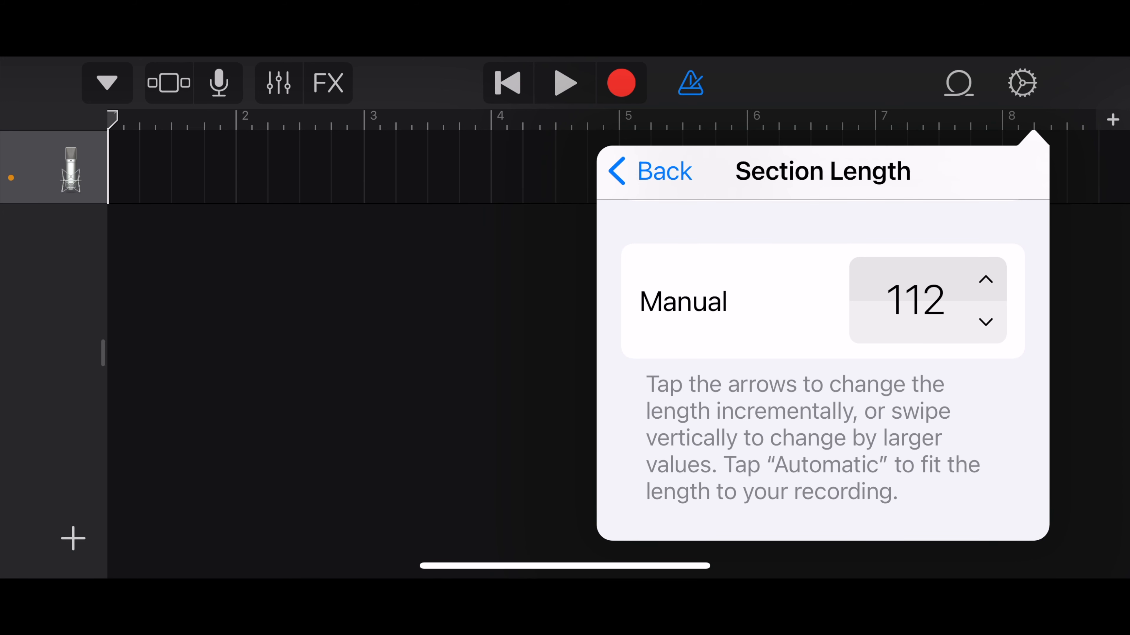
left_click(985, 279)
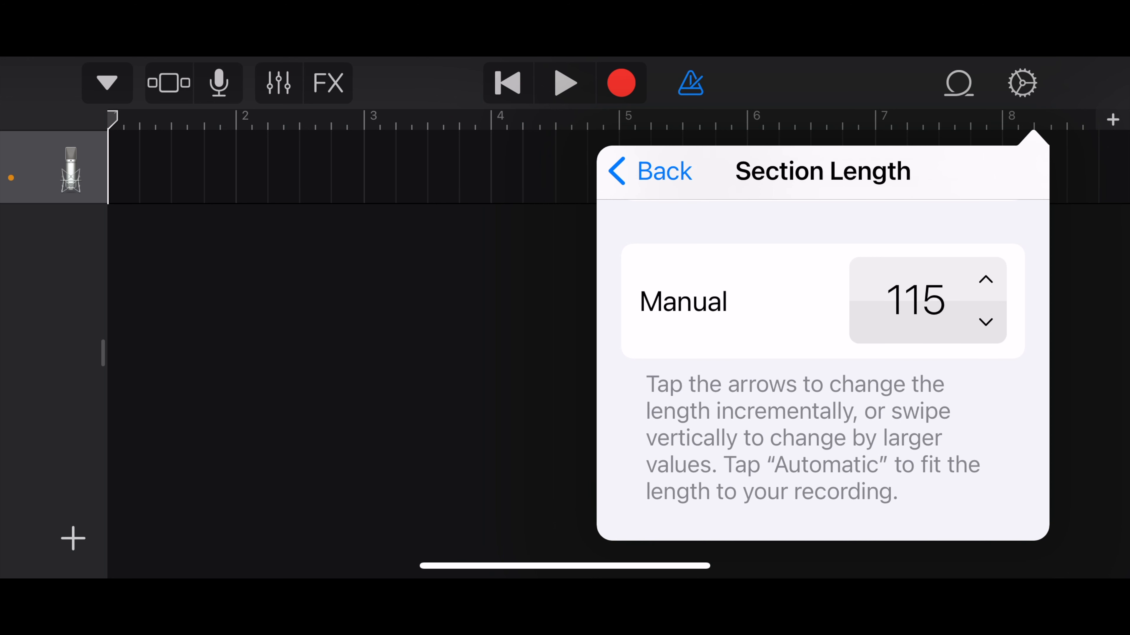
left_click(986, 321)
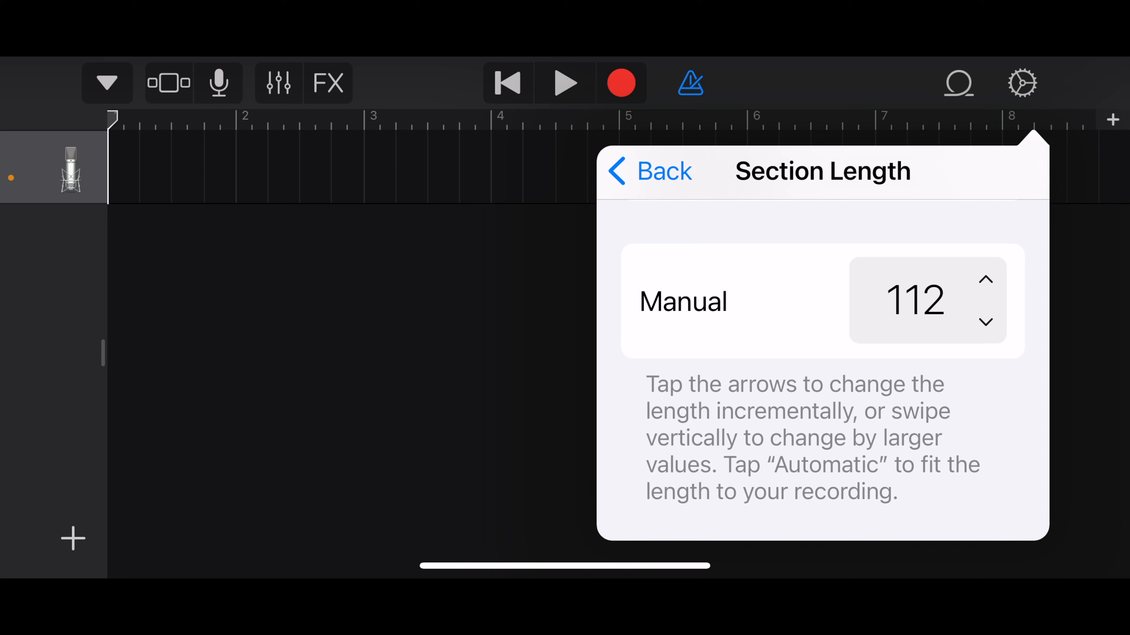
left_click(648, 171)
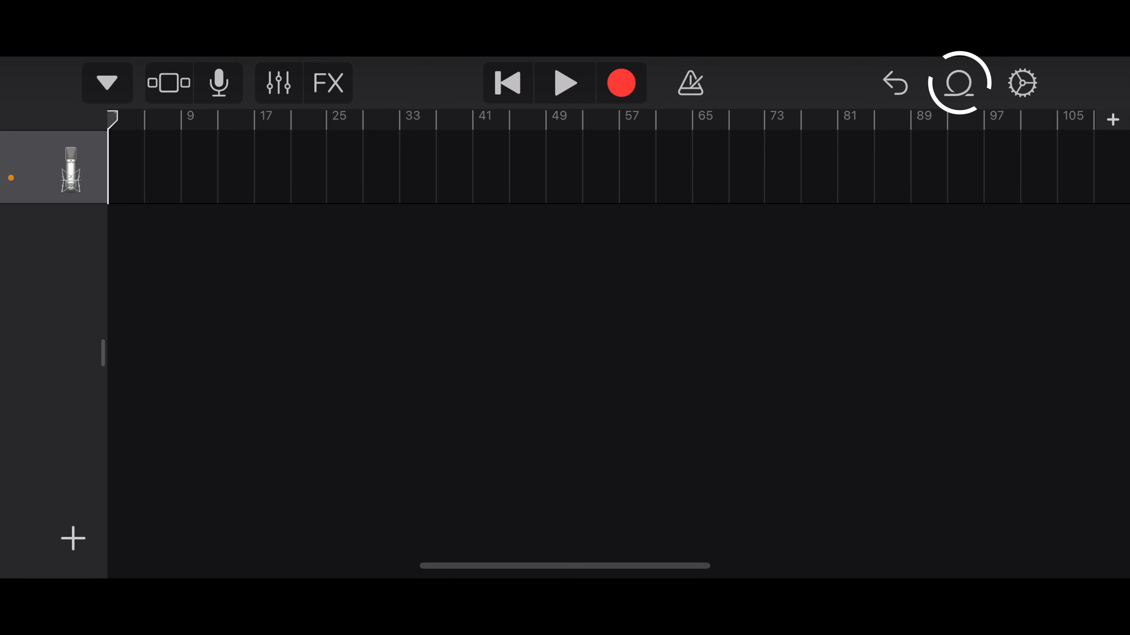
- Browse the Music library's Songs list in the Loop Browser for importing
left_click(959, 83)
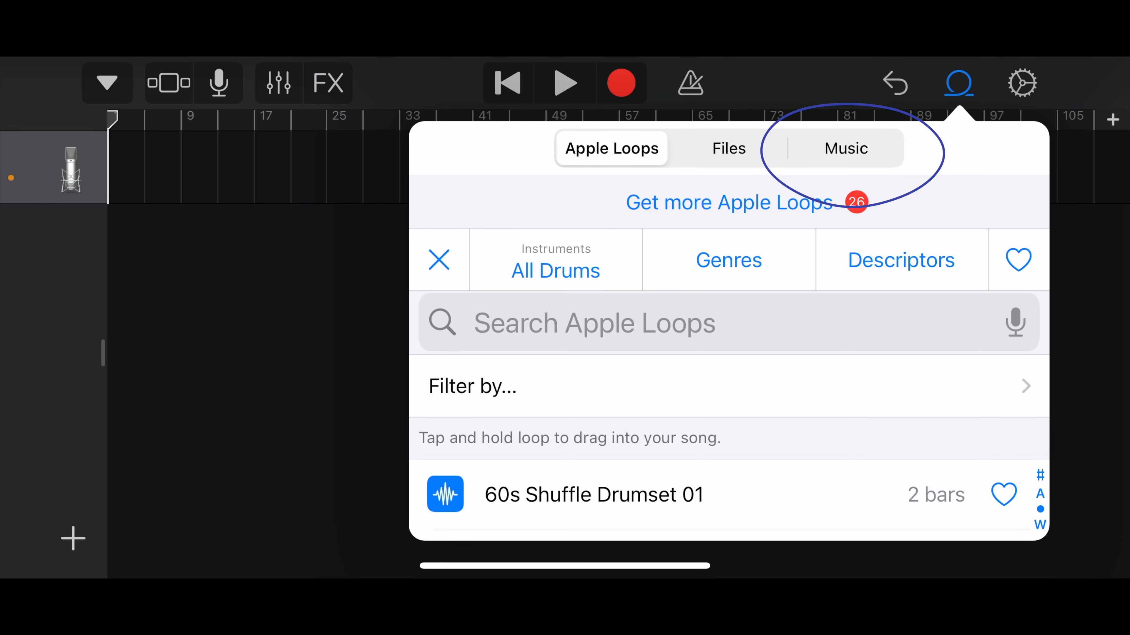
left_click(845, 148)
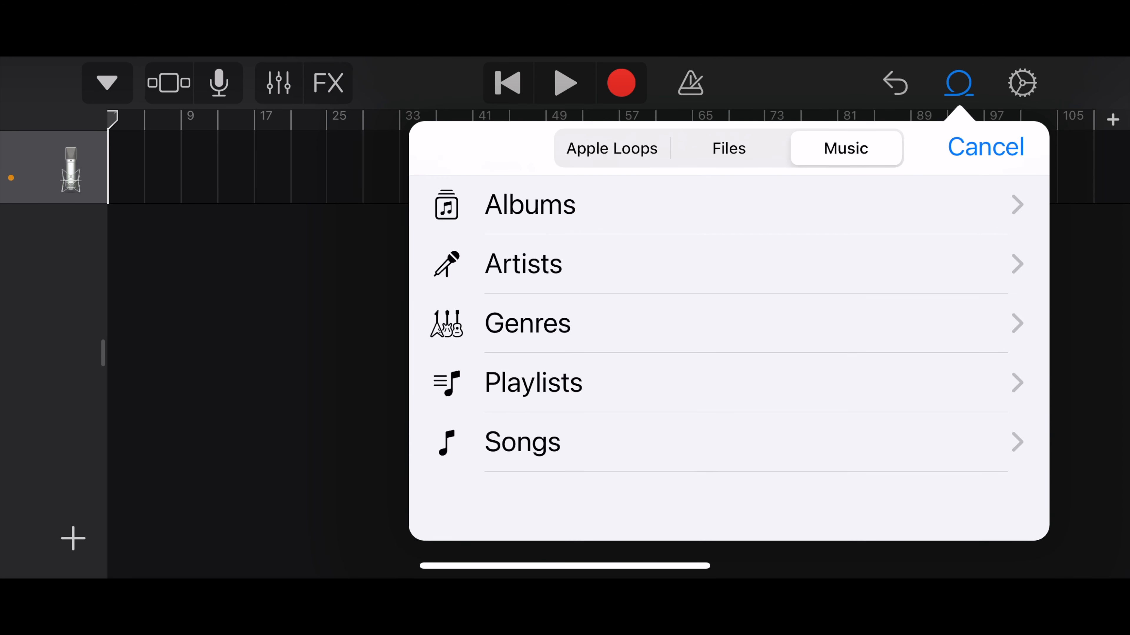
left_click(522, 442)
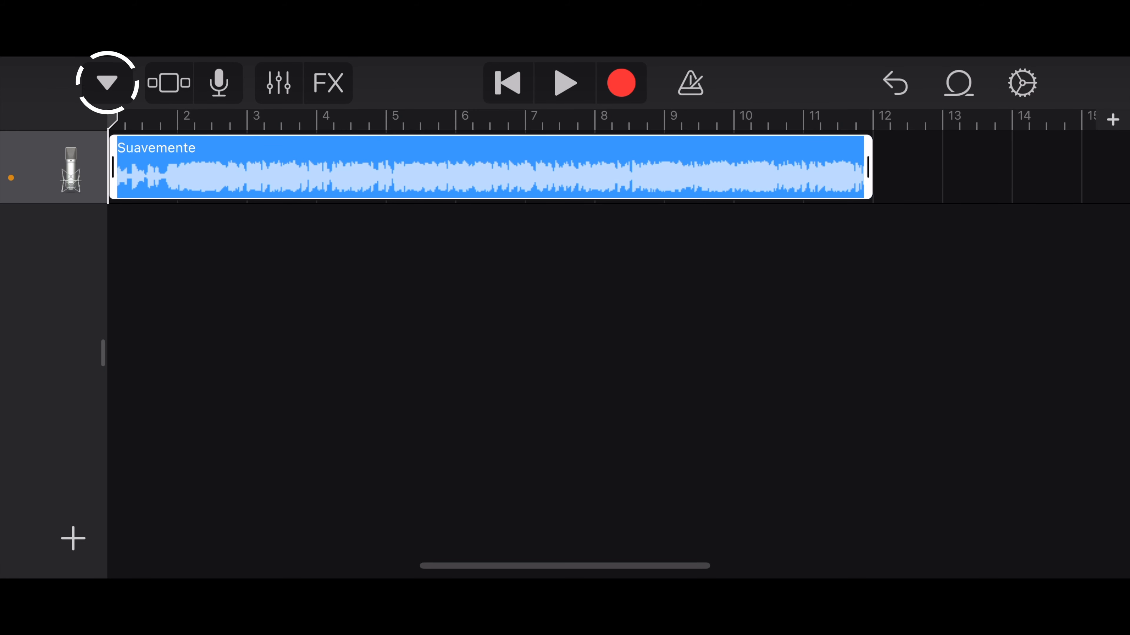
- Return to the My Songs browser and bring up the Share Song format choices for My Song
left_click(107, 83)
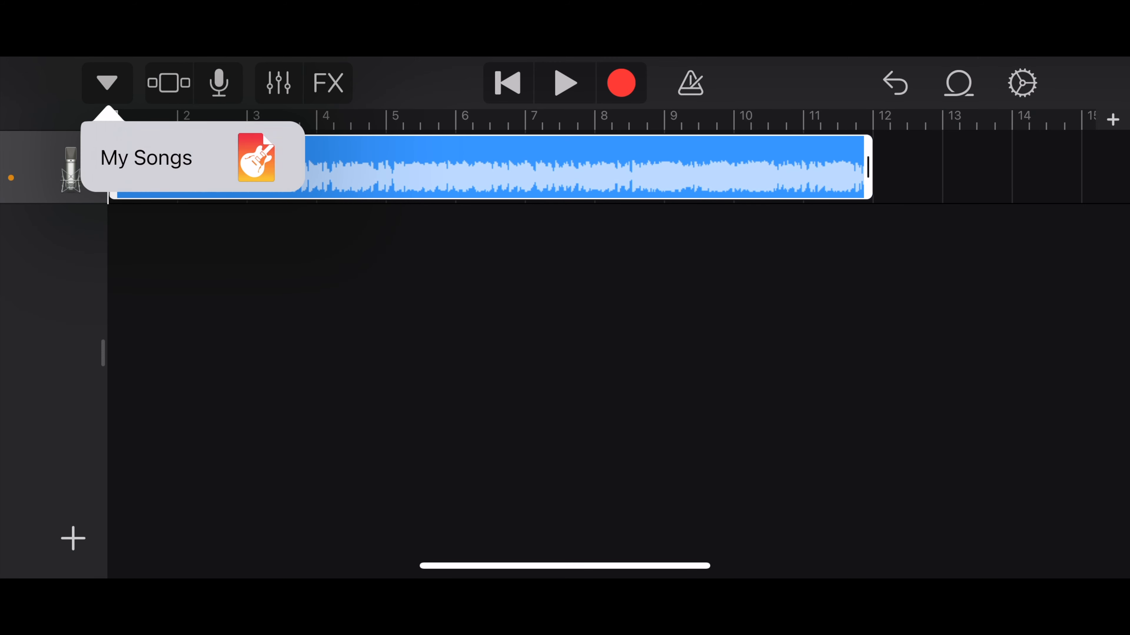
left_click(144, 157)
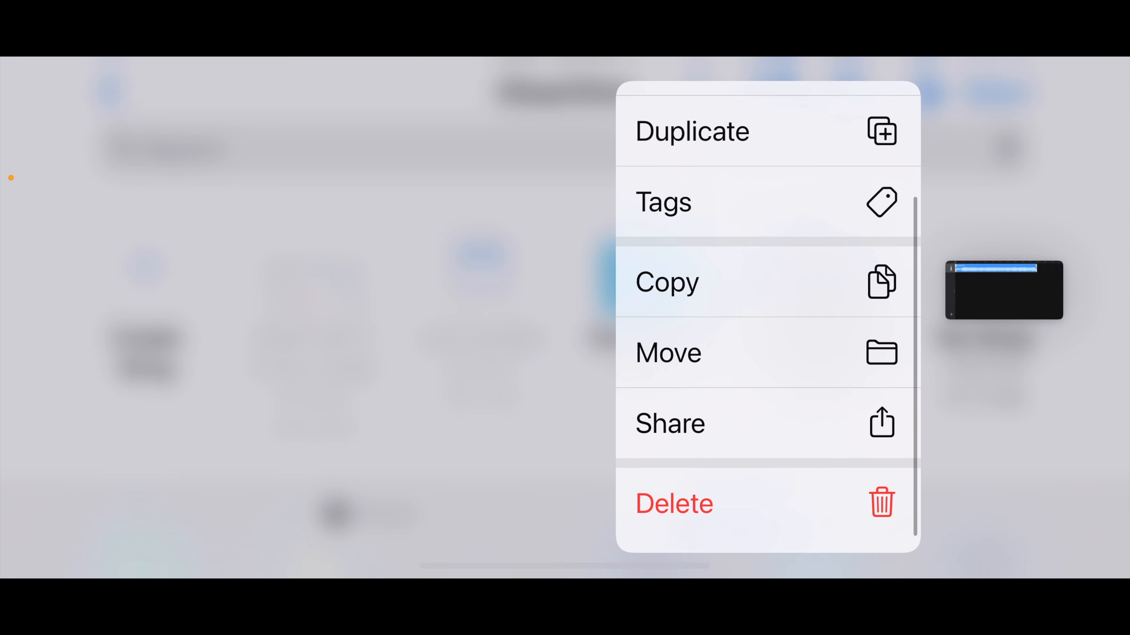
left_click(669, 424)
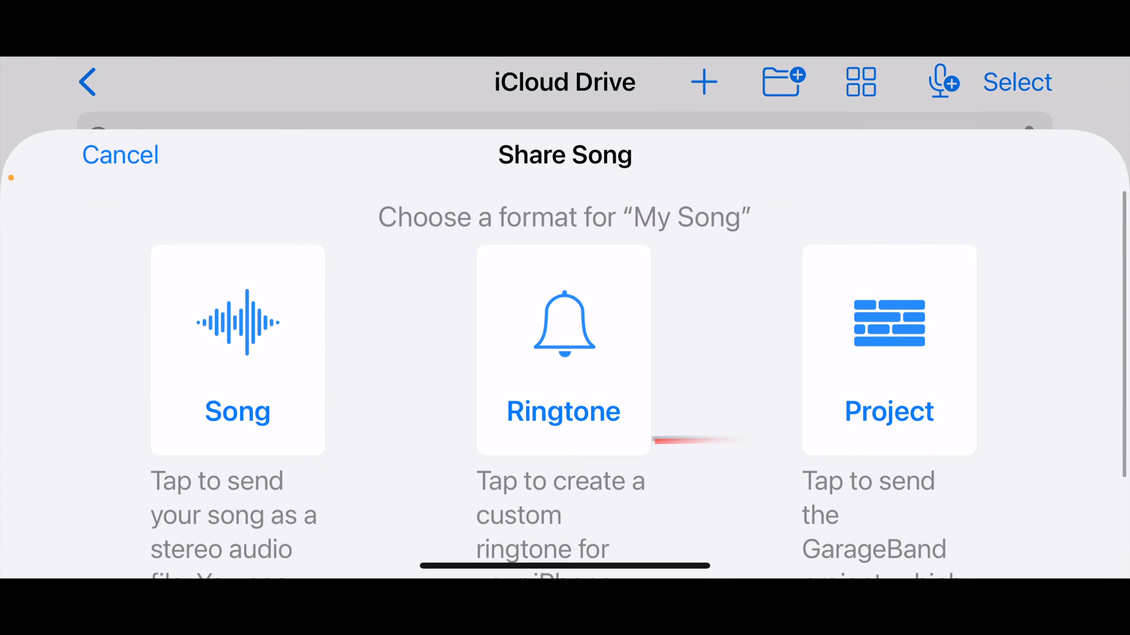
- Export My Song as a ringtone named 'uea' until the export completes
left_click(120, 154)
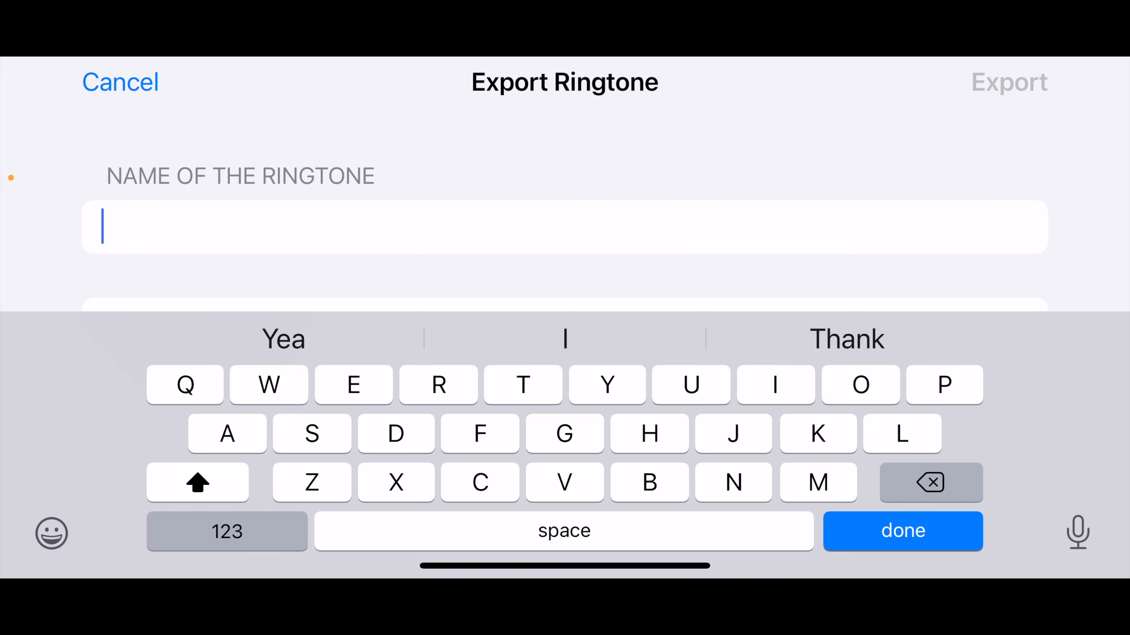
type("u")
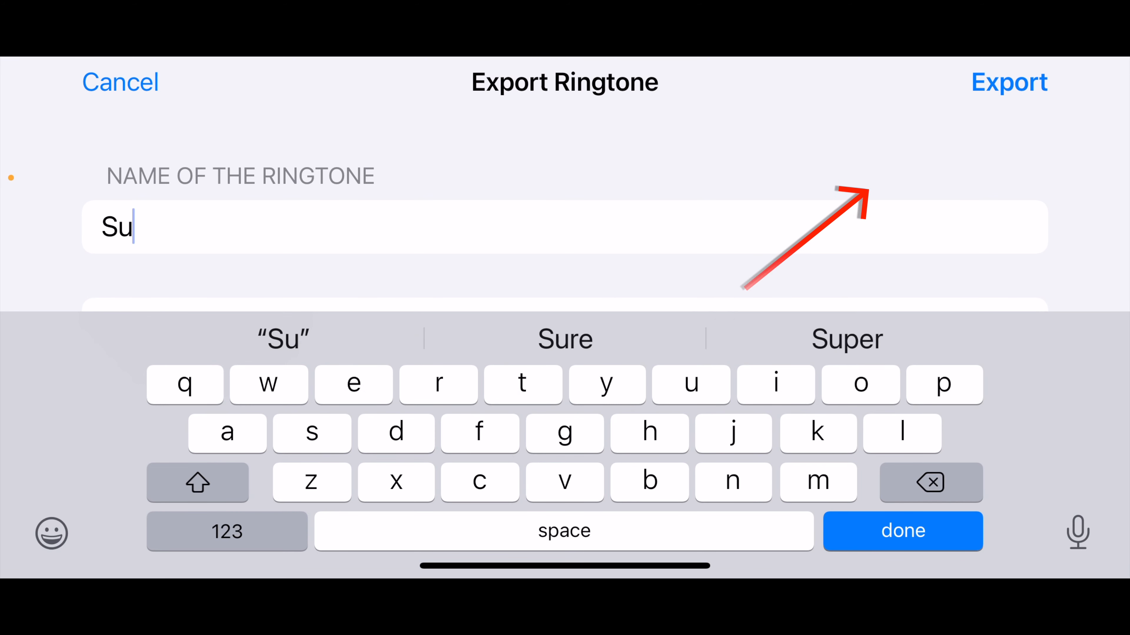
type("ea")
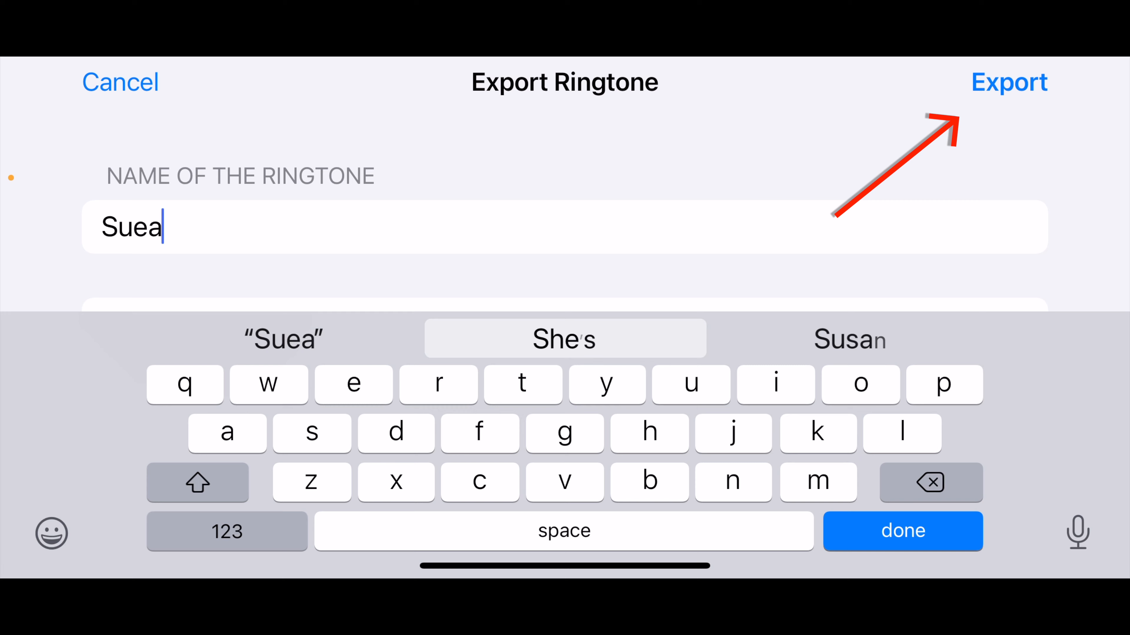
left_click(1007, 82)
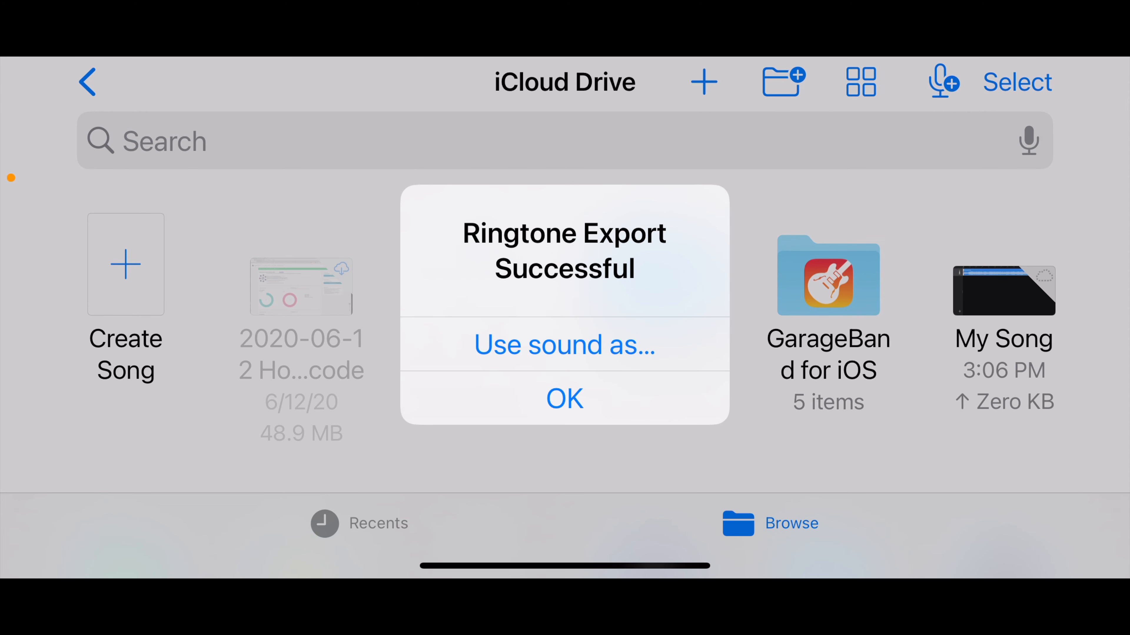
- Dismiss the Ringtone Export Successful confirmation with OK
left_click(564, 344)
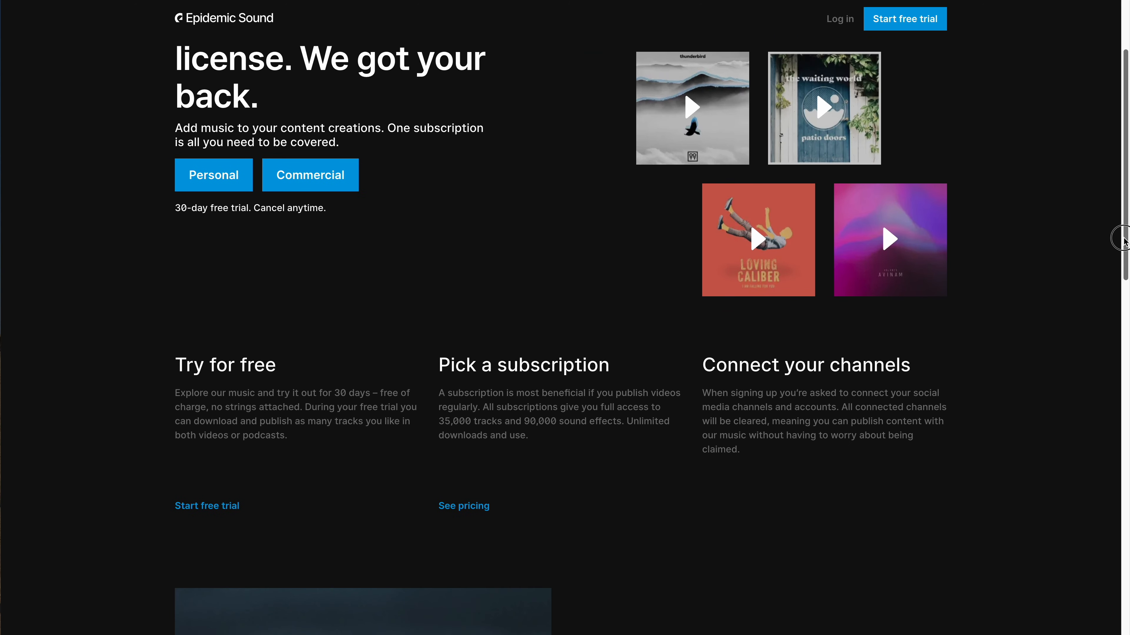
- Scroll past Epidemic Sound's pricing tiers and browse the newest tracks in the Music catalogue
scroll("down", 3)
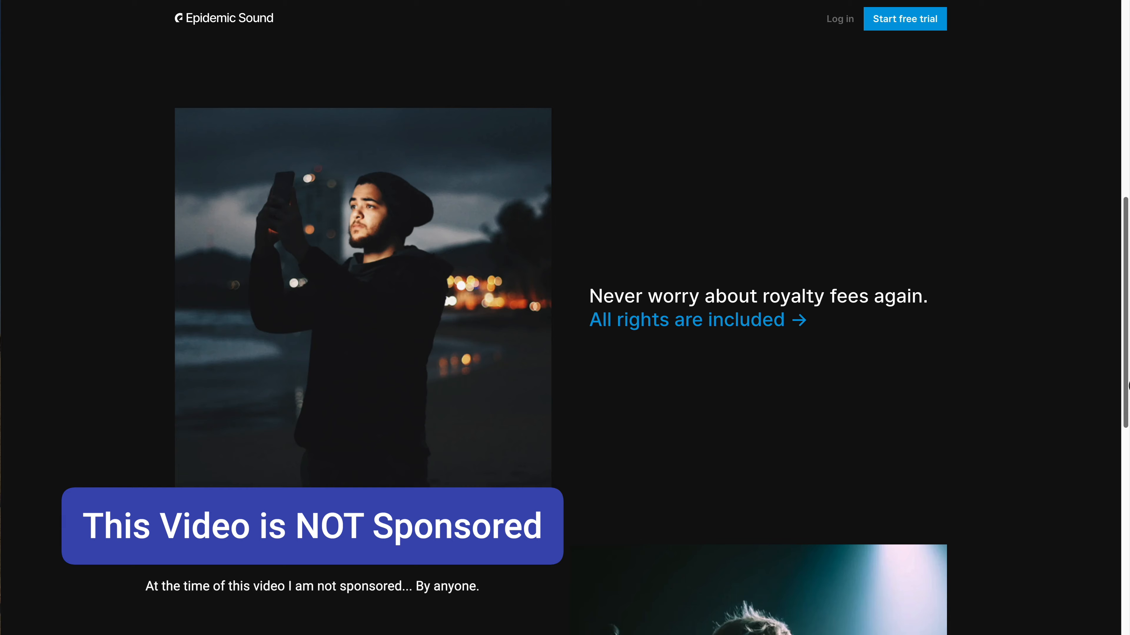
scroll("down", 3)
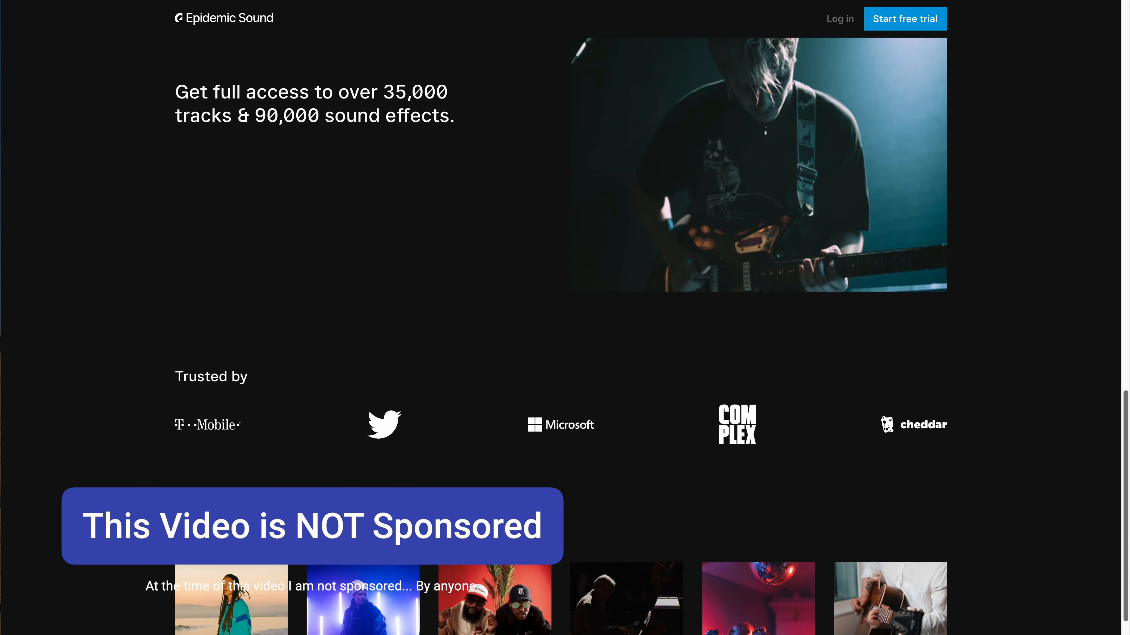
scroll("down", 3)
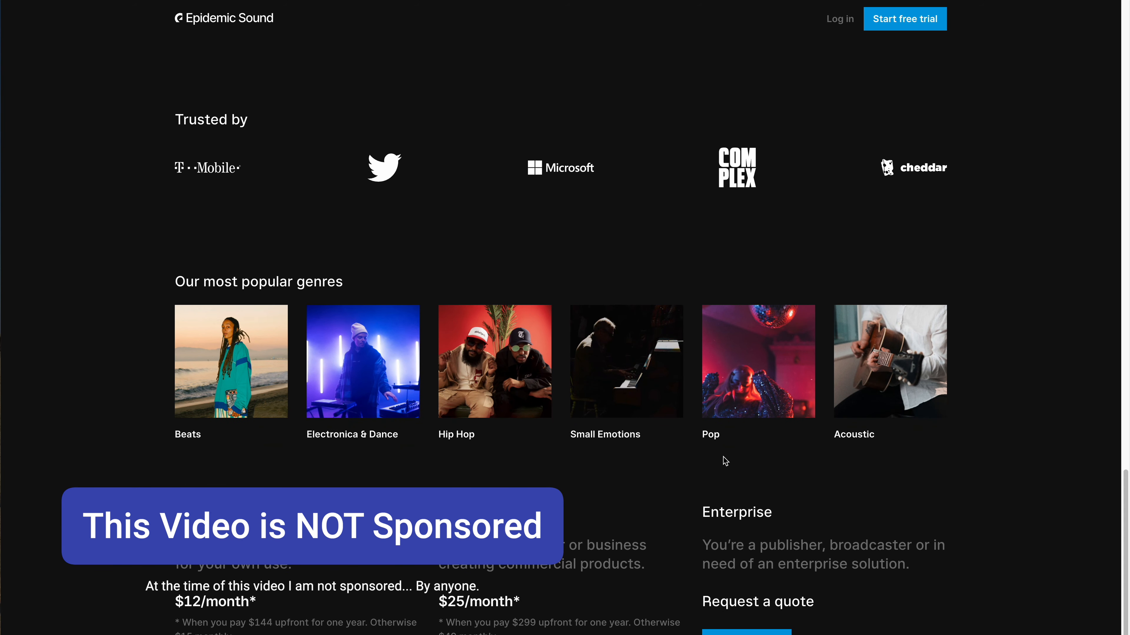
left_click(545, 19)
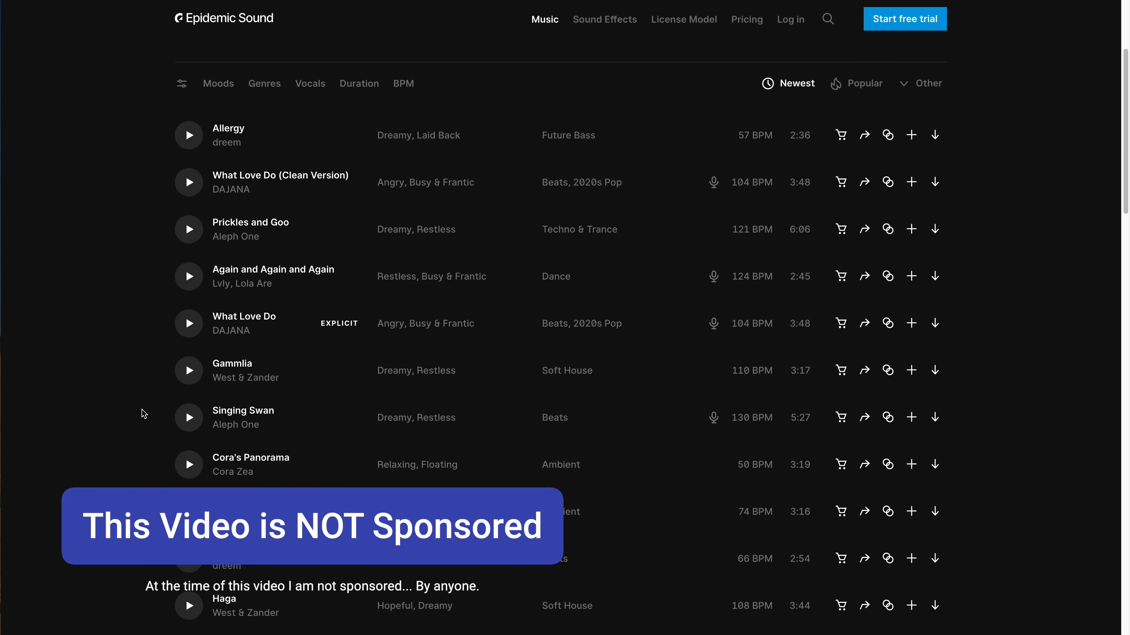
scroll("down", 3)
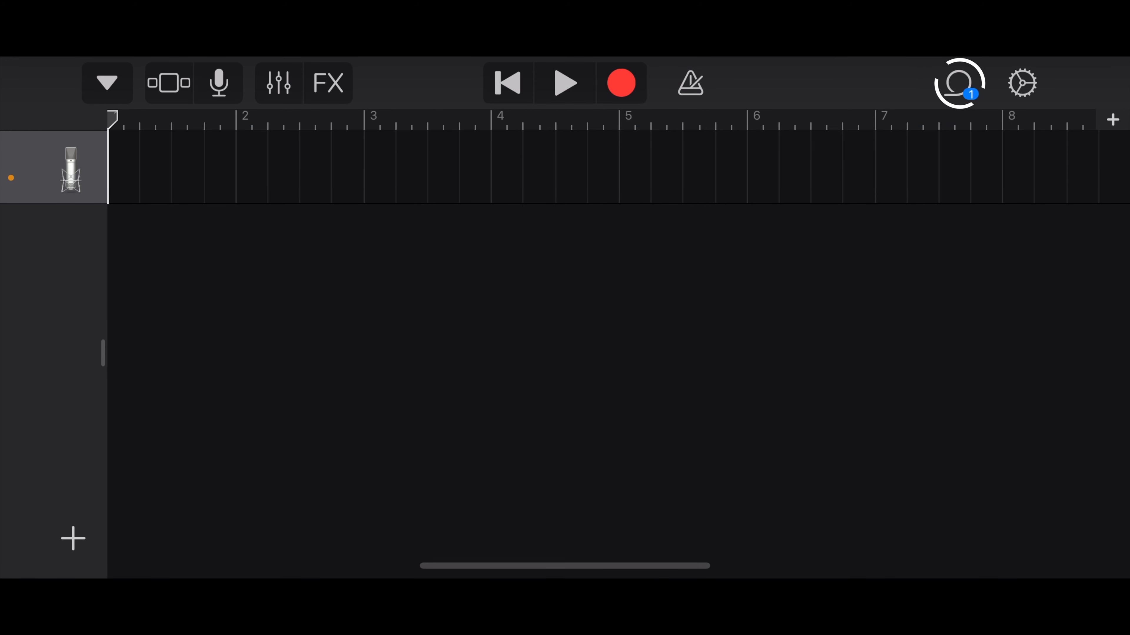
- Open Song Sections from the ruler and go into Section A's length setting (141 bars)
left_click(958, 83)
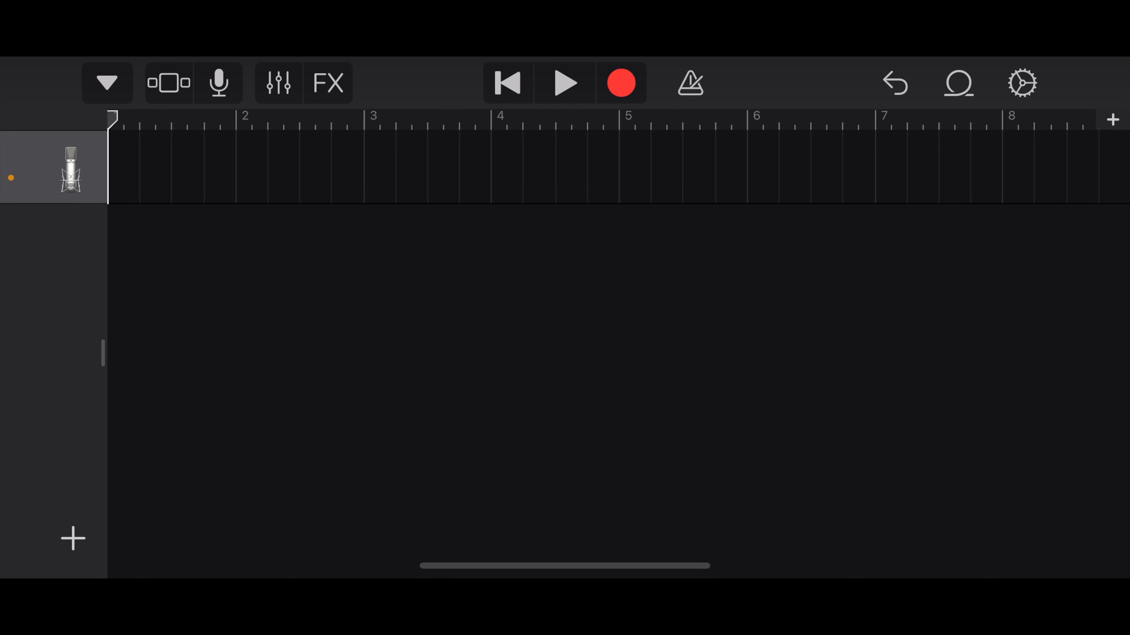
left_click(1111, 119)
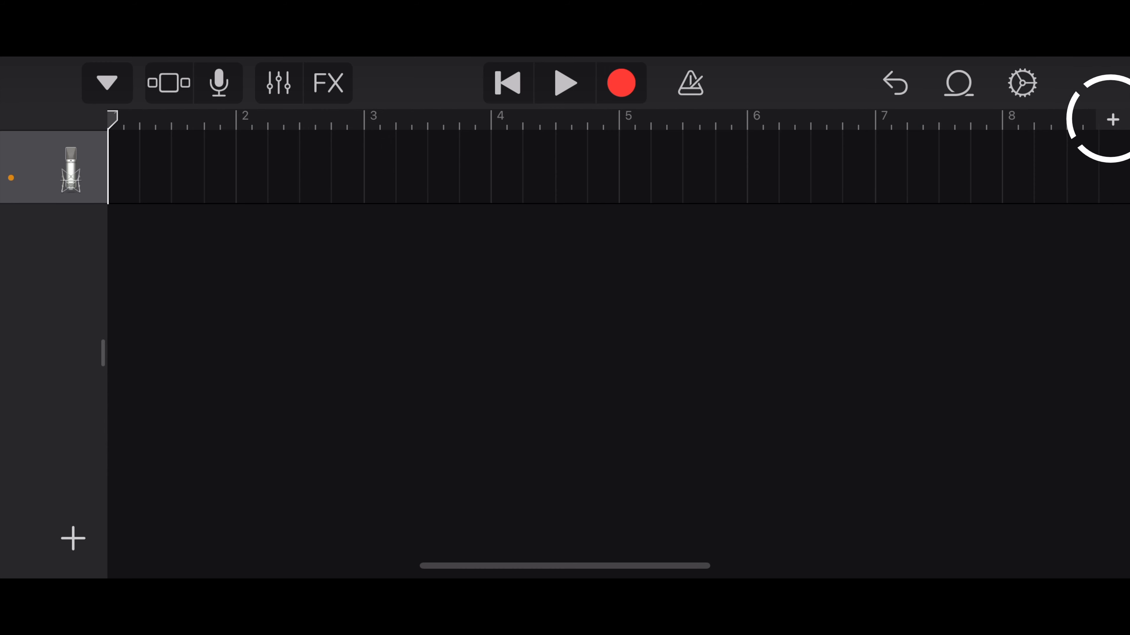
left_click(1111, 118)
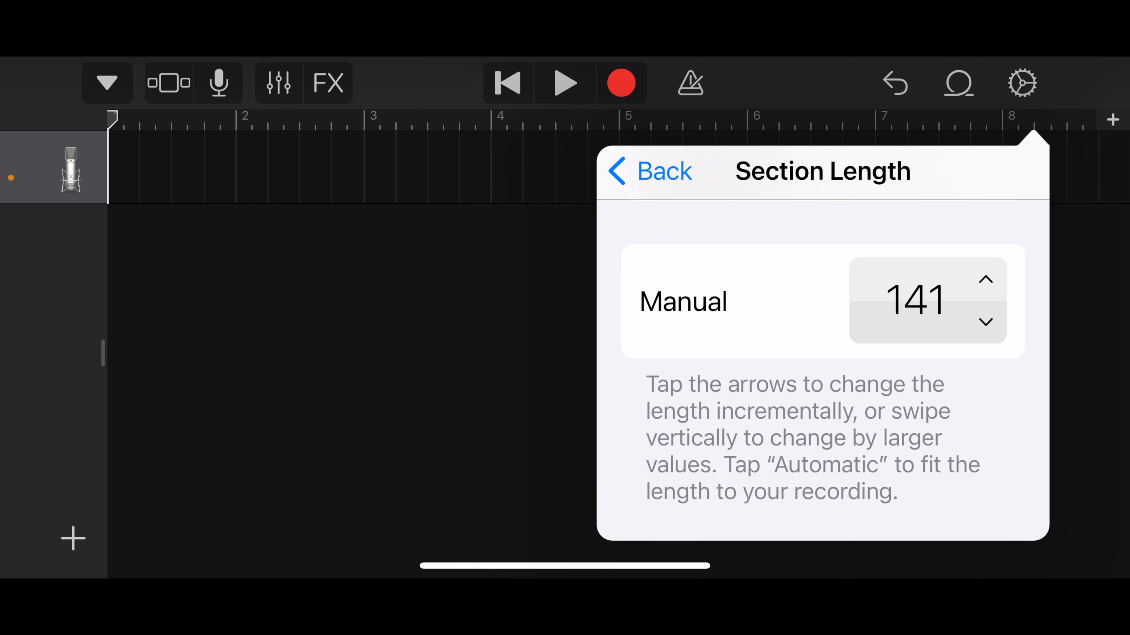
- Reduce Section A to 115 bars and leave the Song Sections settings
left_click(985, 323)
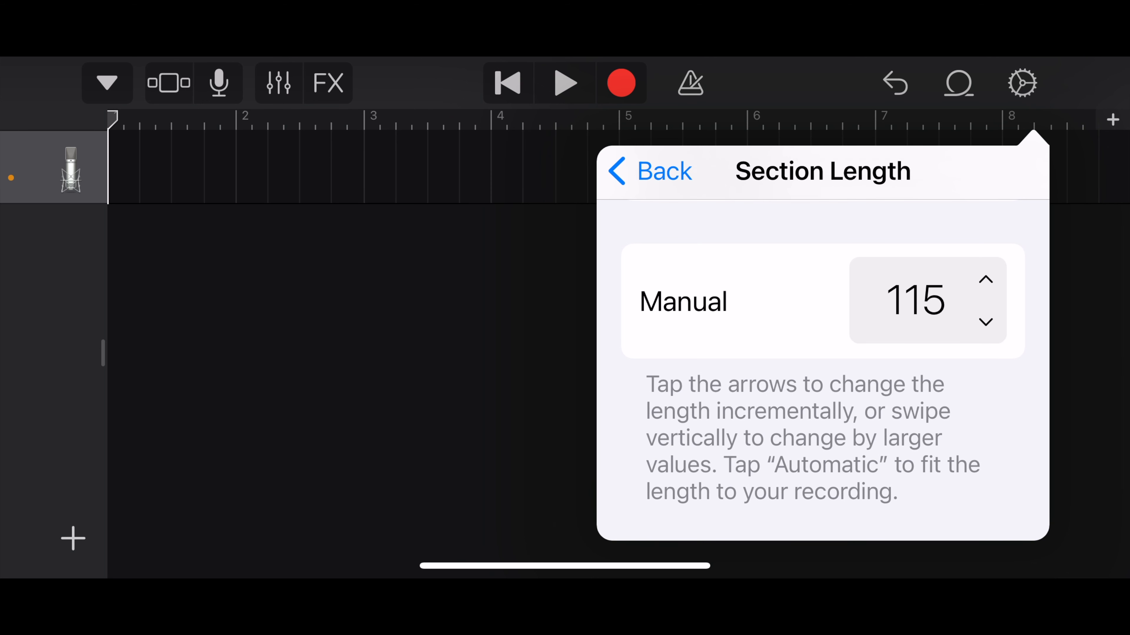
left_click(648, 171)
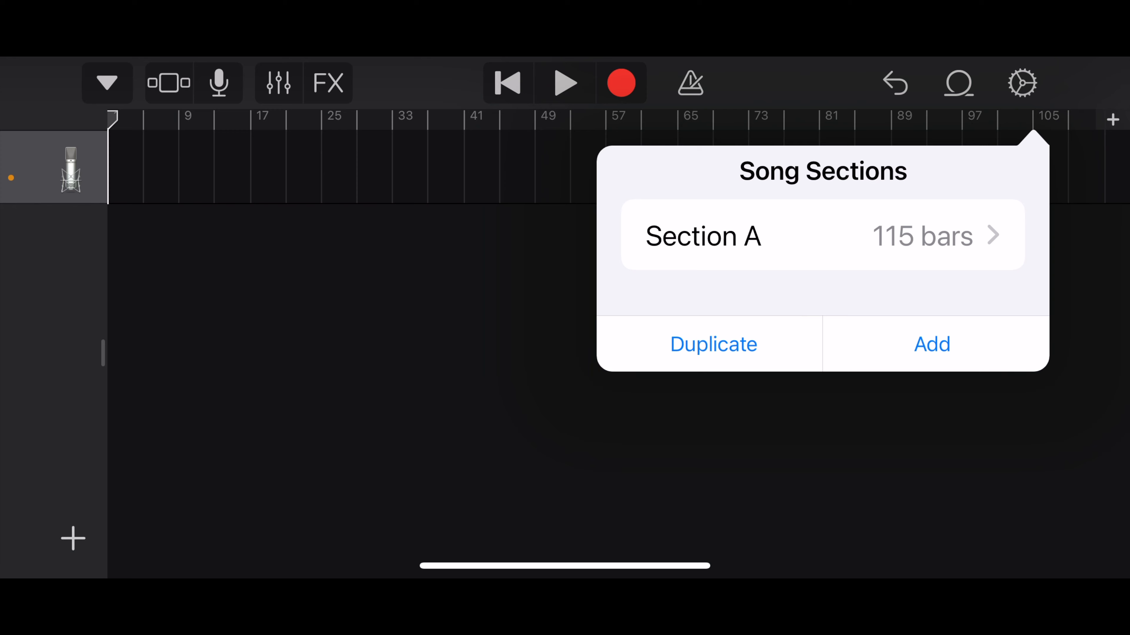
left_click(958, 83)
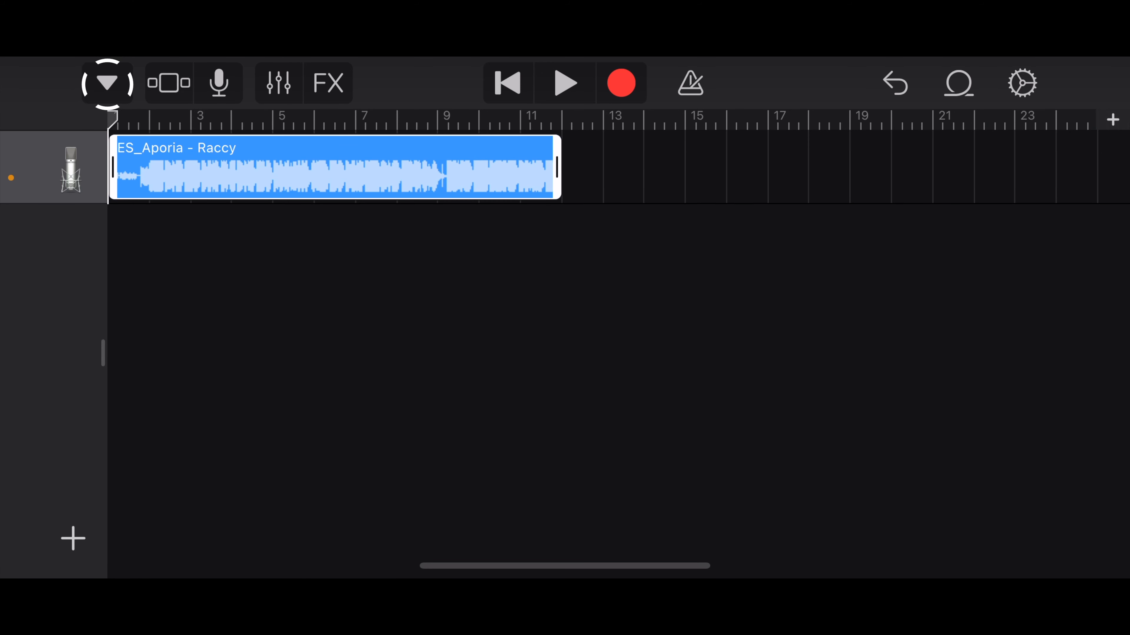
- Leave the project for the On My iPhone song browser listing My Song
left_click(895, 83)
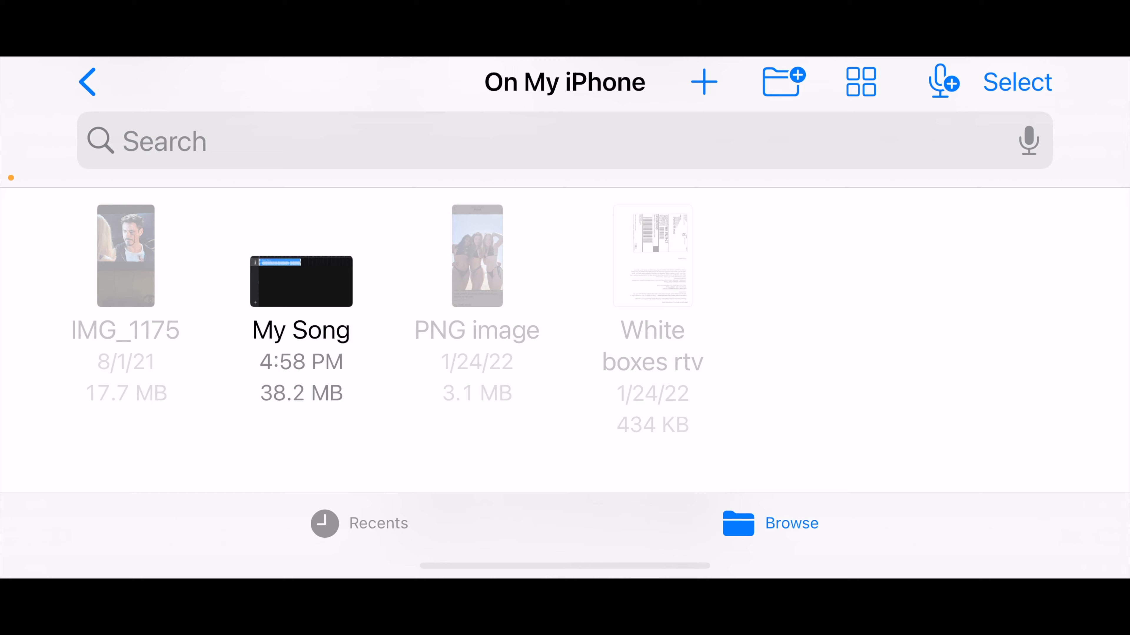
- Share My Song as a ringtone, export it, and go to the ringtone list to select Raccy
right_click(302, 281)
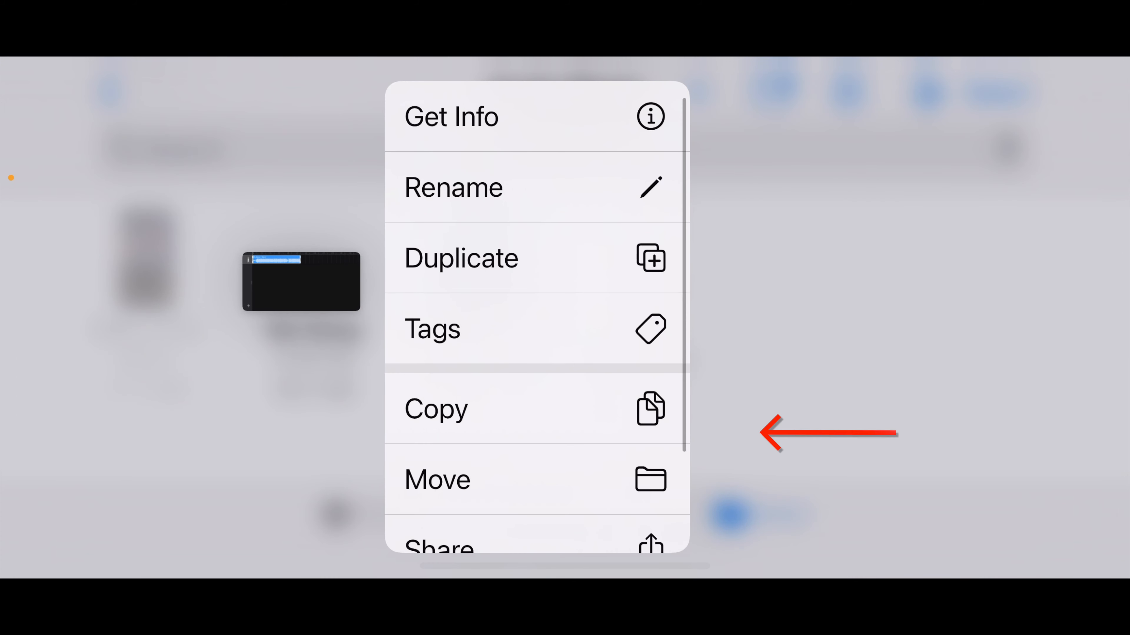
left_click(438, 546)
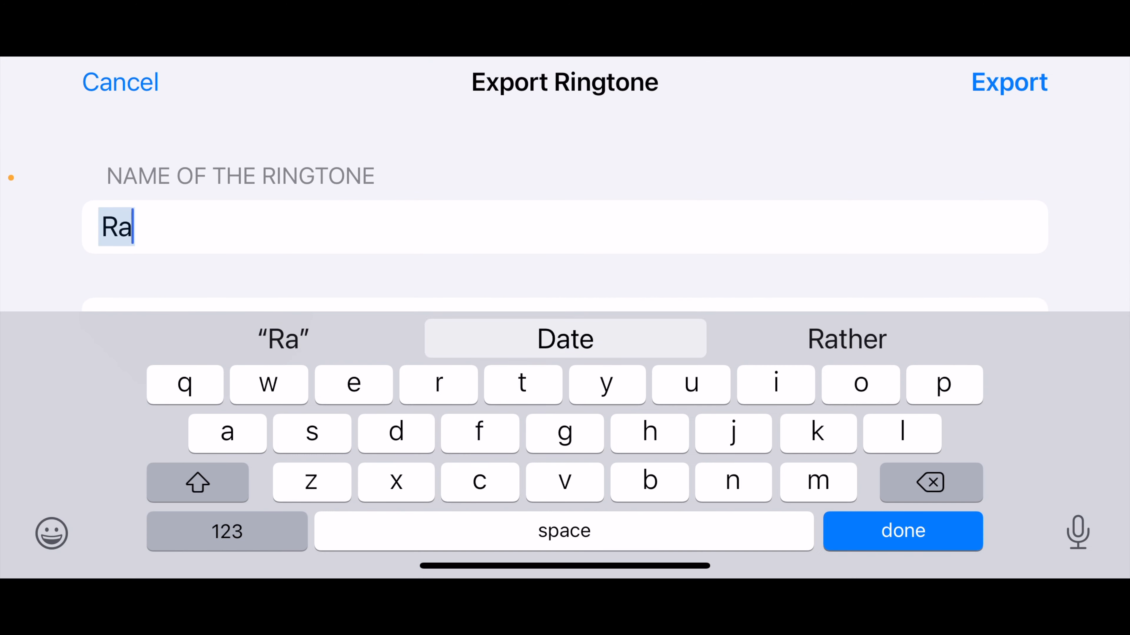
left_click(1008, 83)
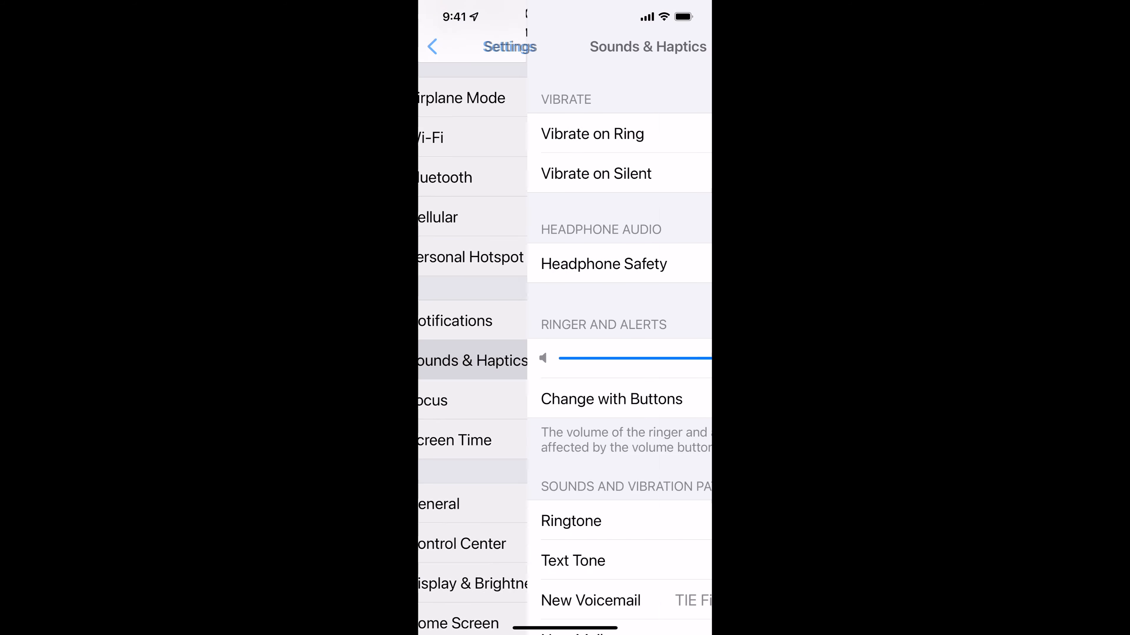
left_click(570, 521)
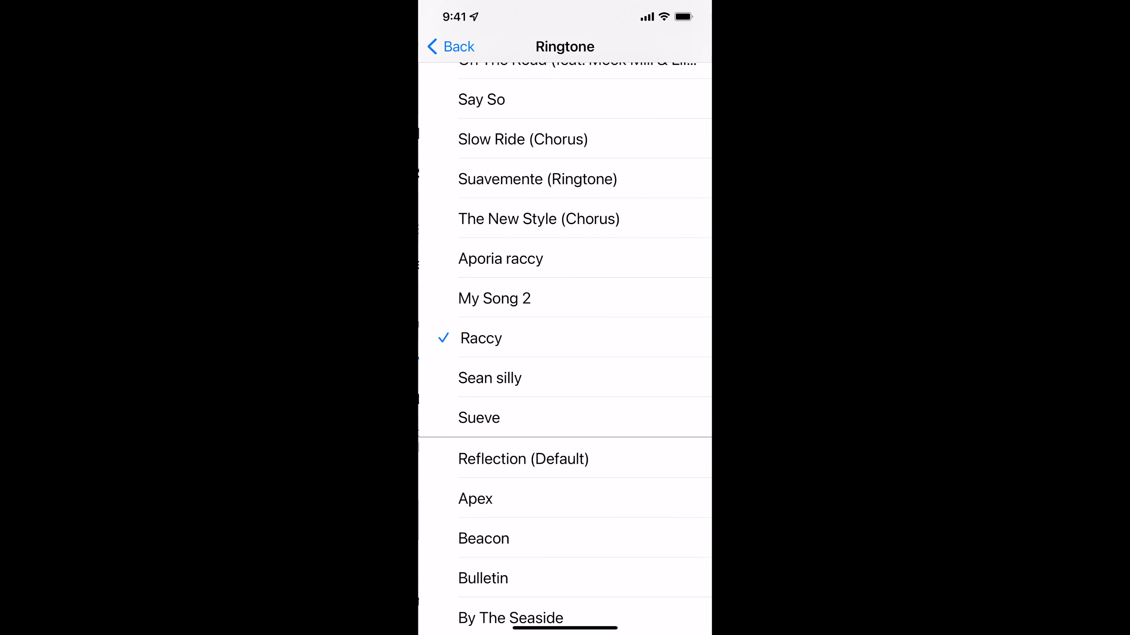